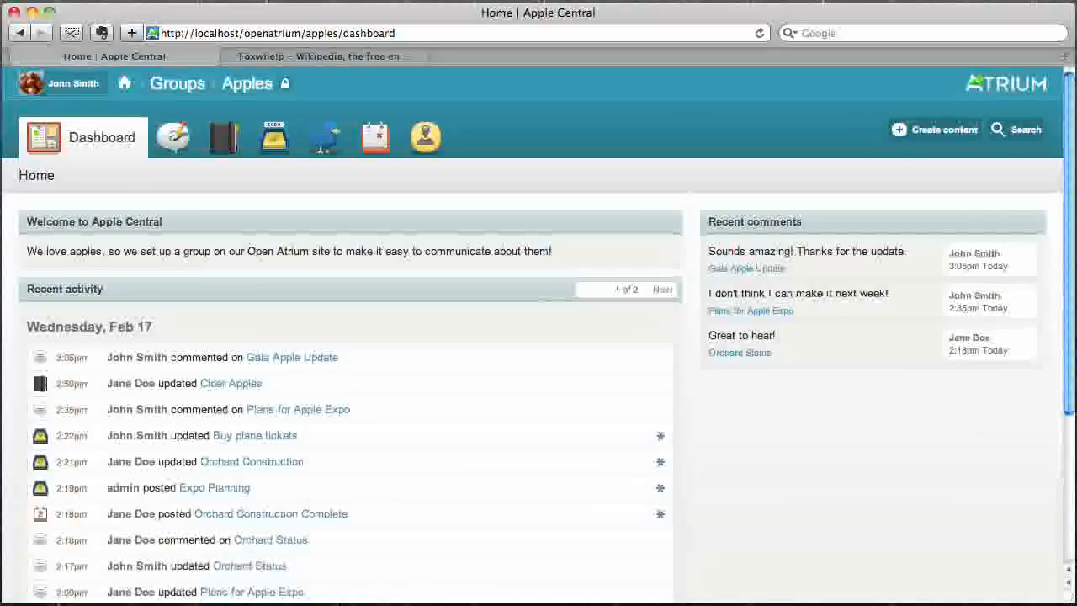
mouse_move(272, 136)
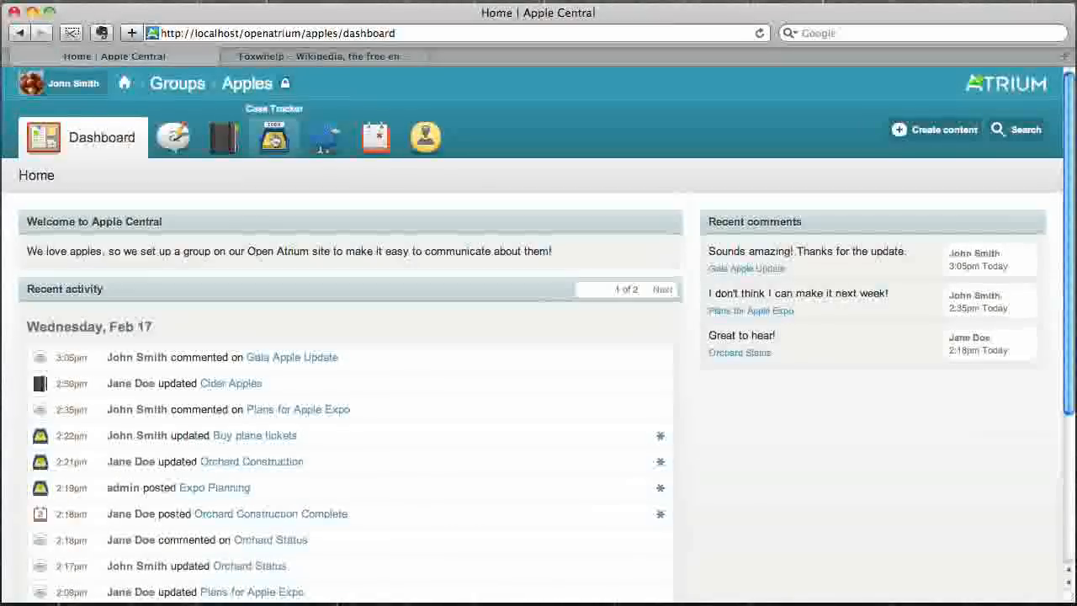
mouse_move(375, 136)
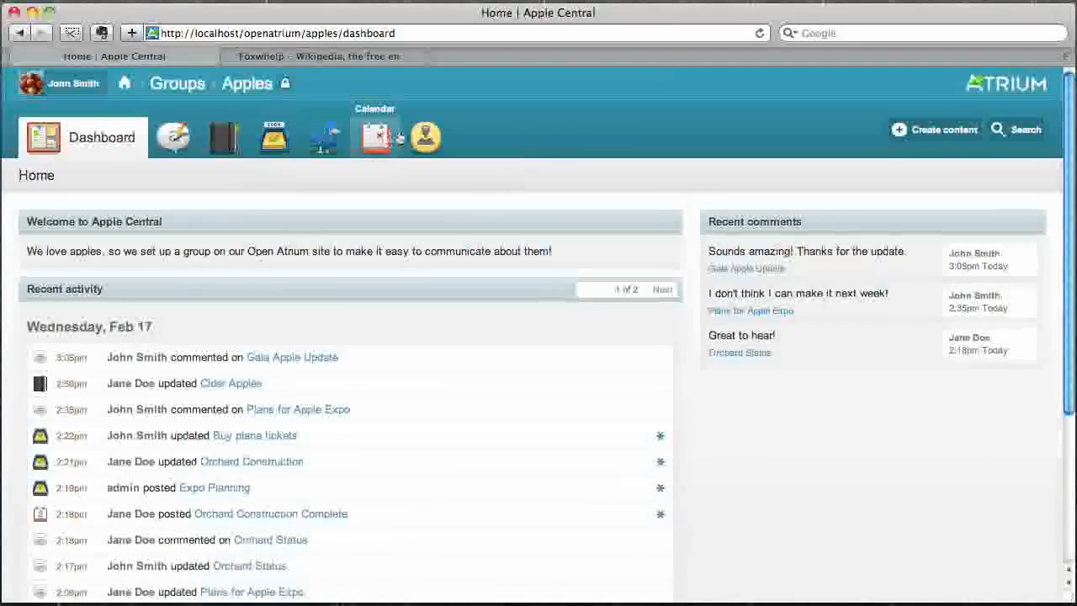
mouse_move(374, 137)
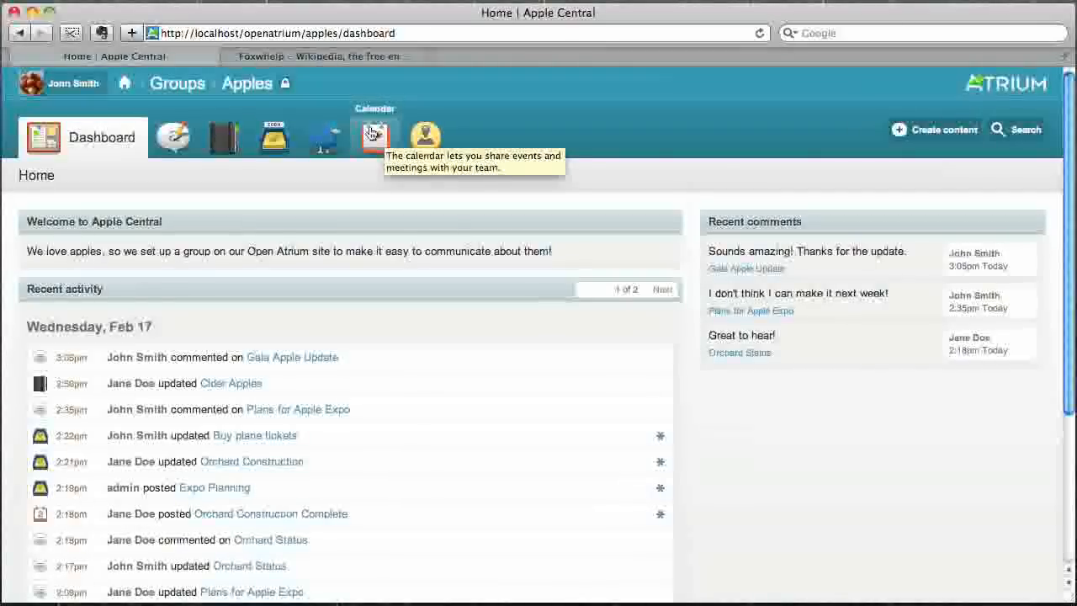
mouse_move(389, 219)
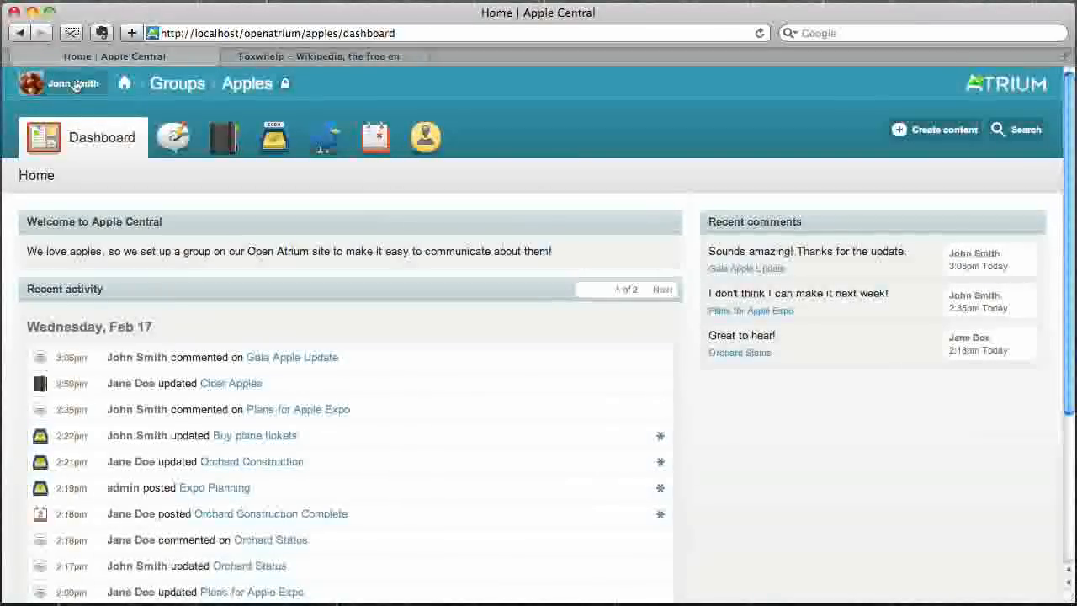
mouse_move(256, 222)
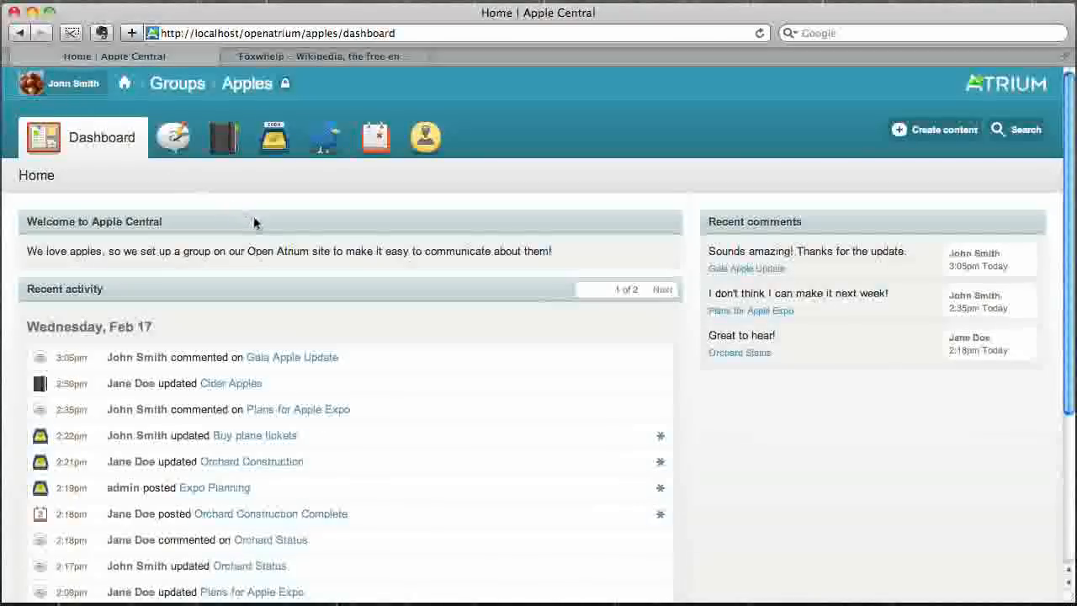
Go to the Apple Central group's Blog and look through its list of posts
scroll(down, 3)
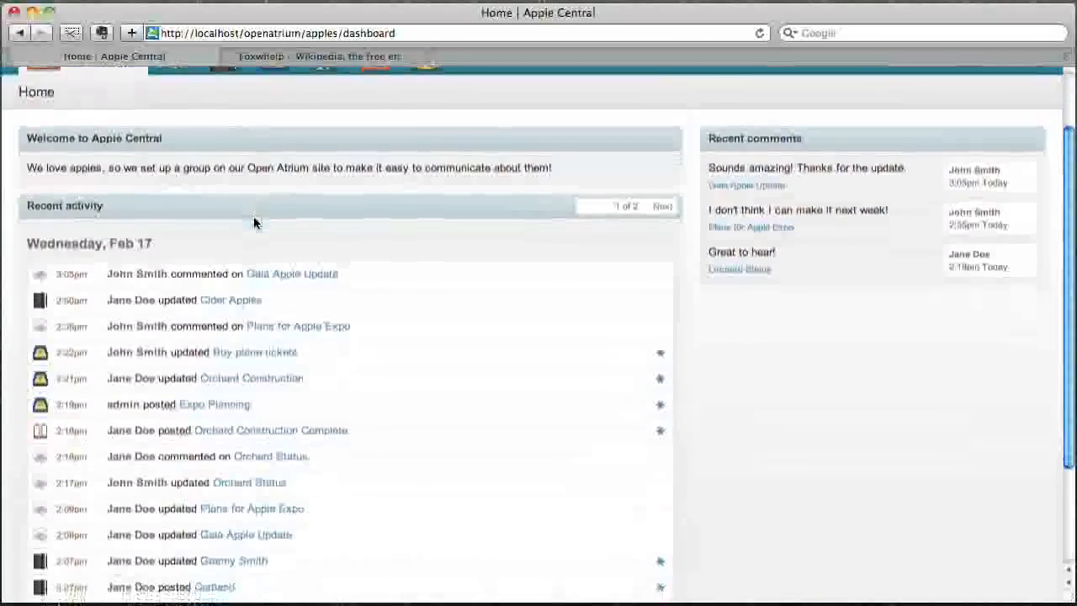
scroll(down, 3)
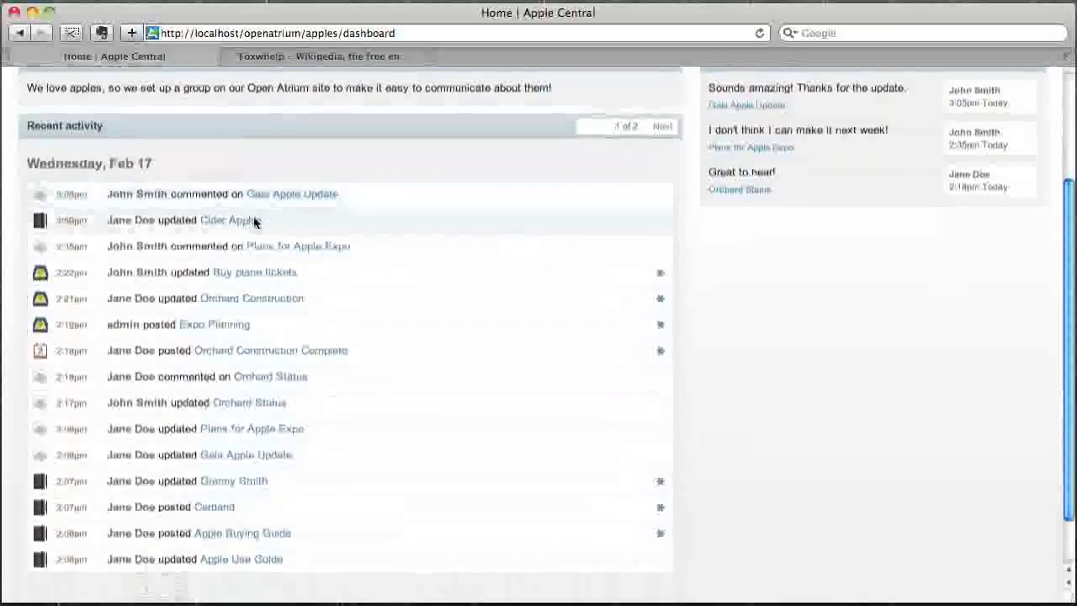
scroll(up, 3)
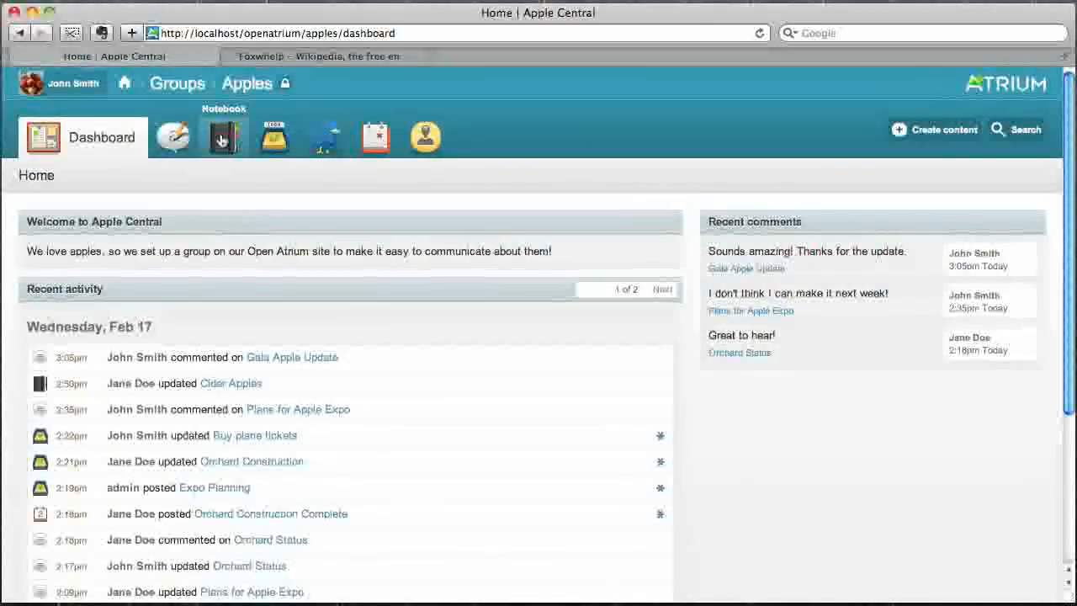
mouse_move(171, 136)
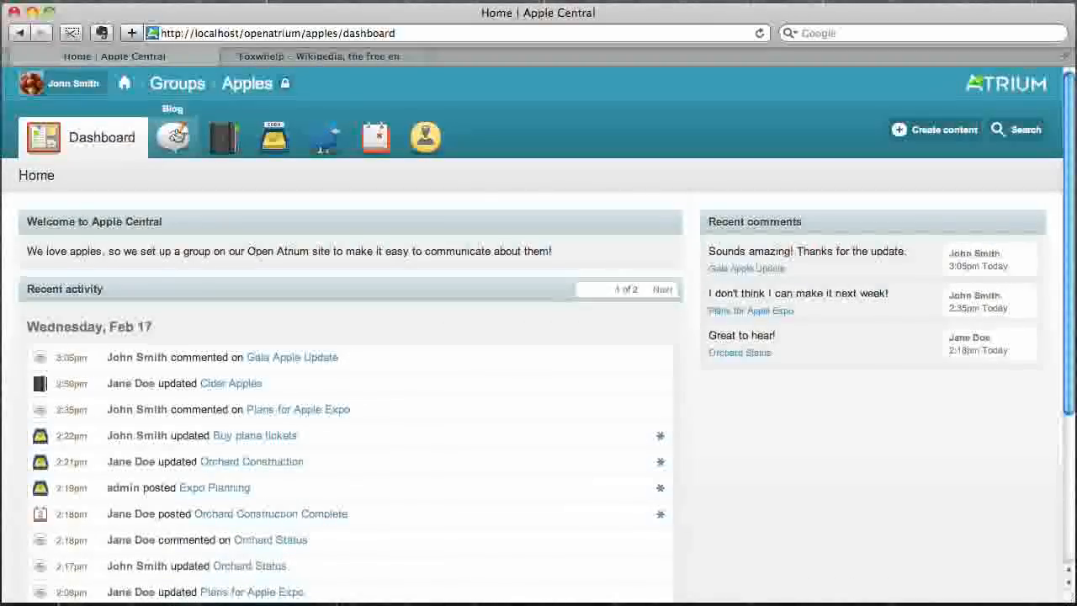
click(172, 137)
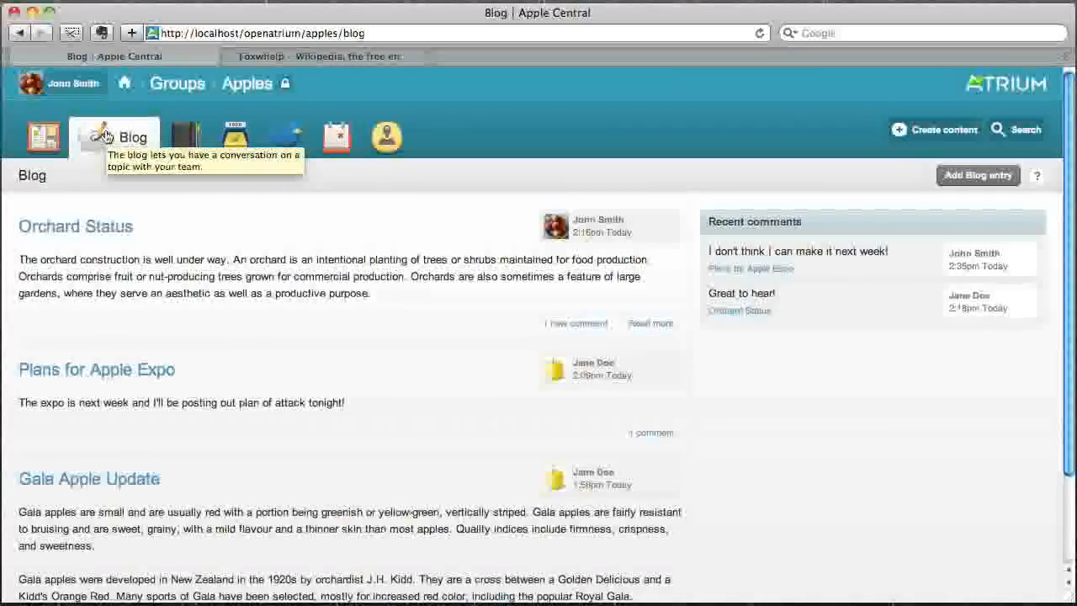
scroll(down, 3)
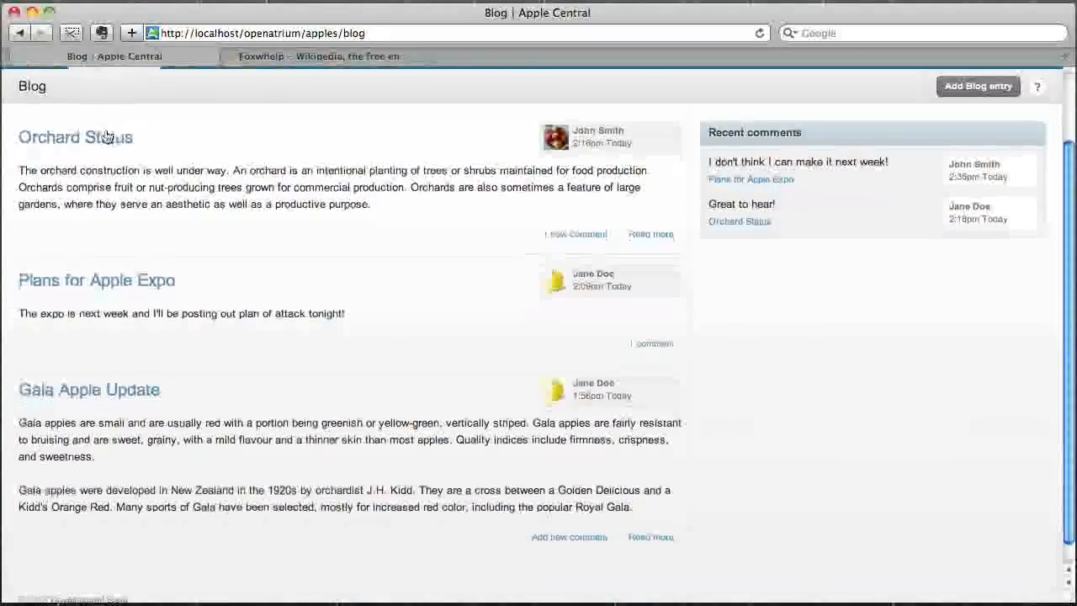
scroll(down, 3)
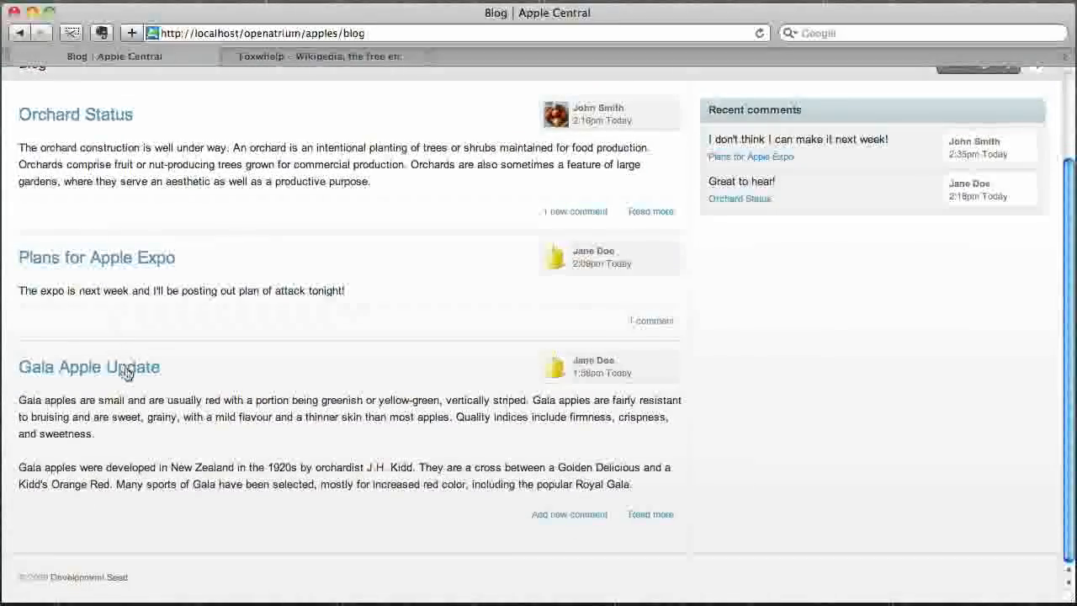
On the Gala Apple Update post, write the comment "Thanks for the update!" and mark Jane Doe for notification
click(88, 367)
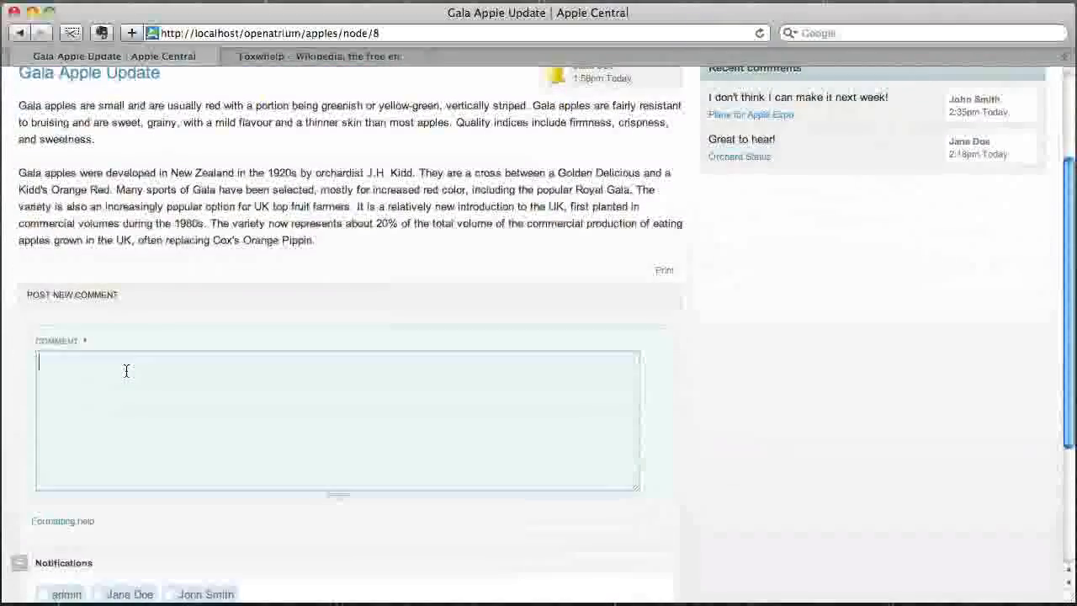
text(Thanks for)
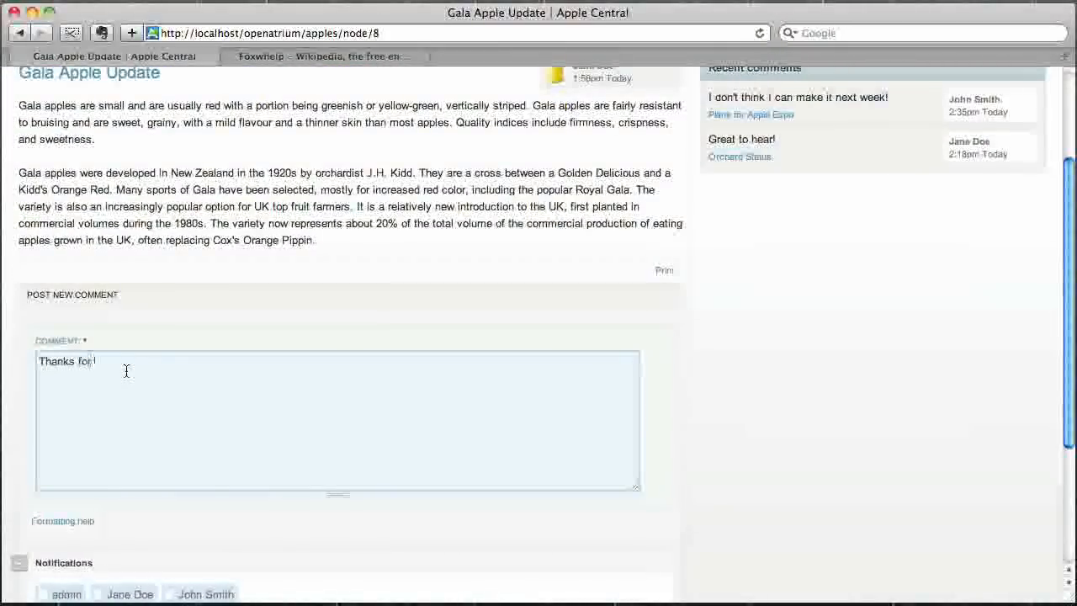
text(the update!)
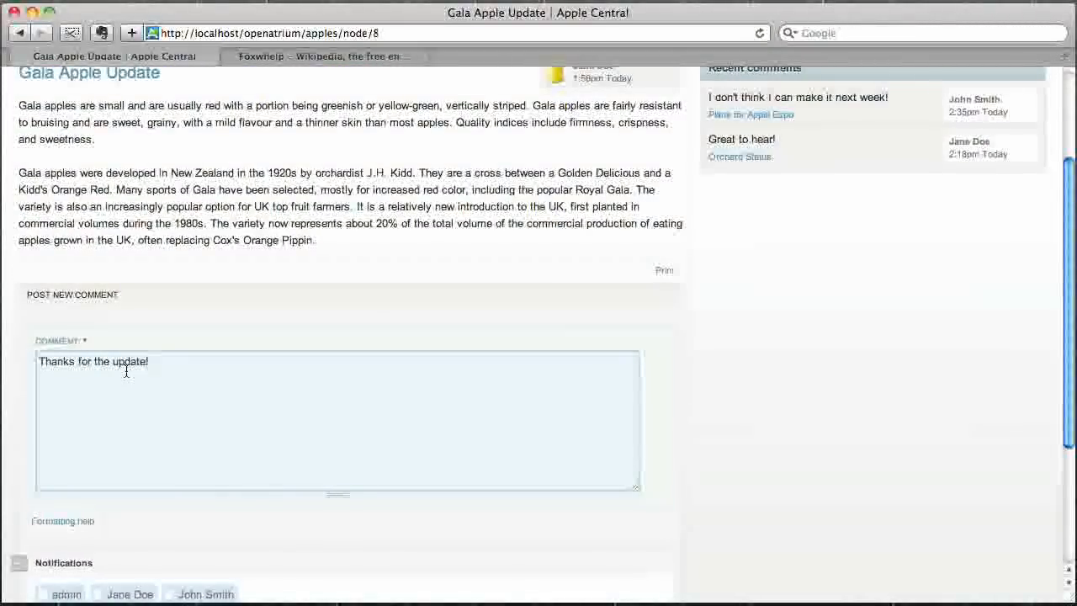
scroll(down, 3)
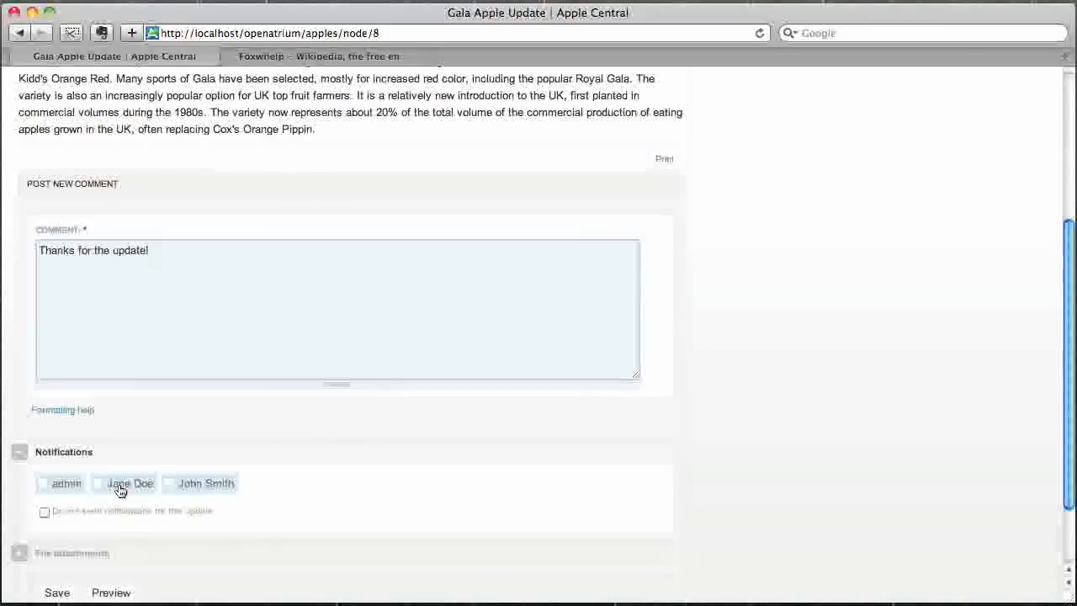
click(98, 483)
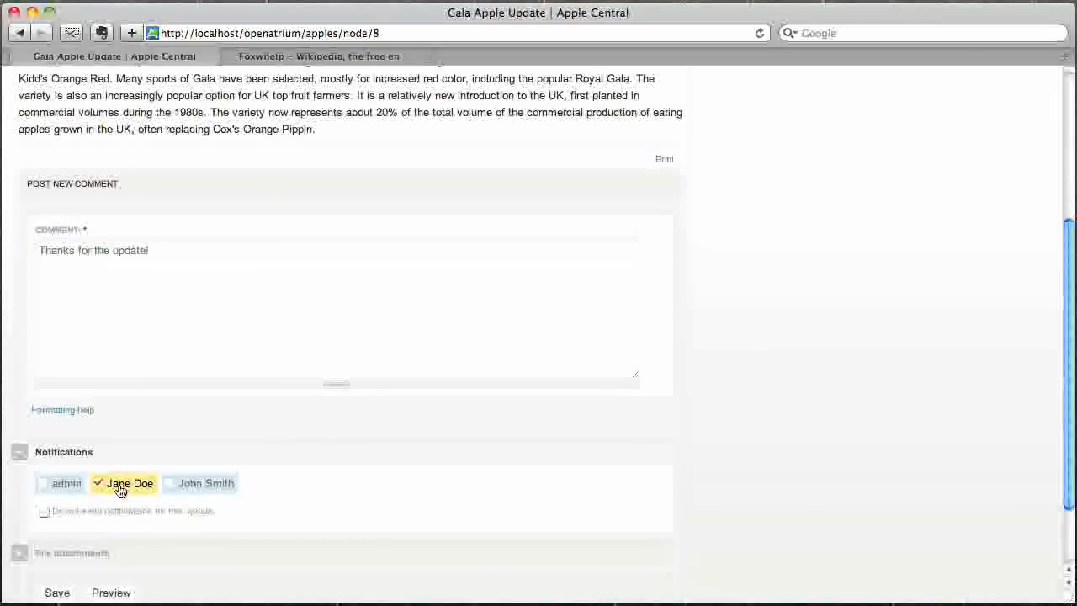
Save the new comment on the Gala Apple Update post
scroll(down, 3)
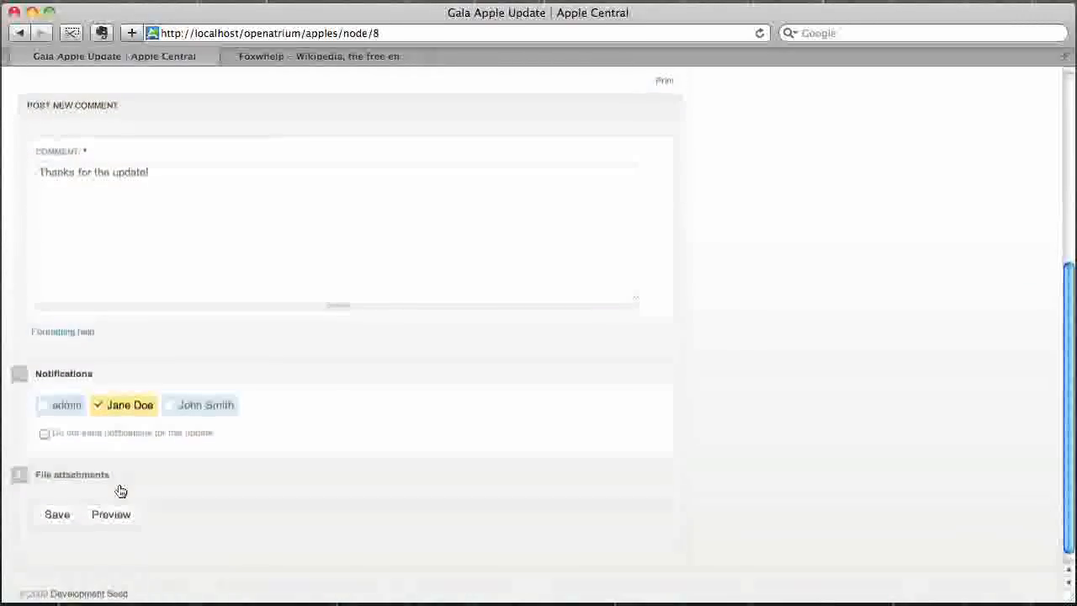
mouse_move(71, 504)
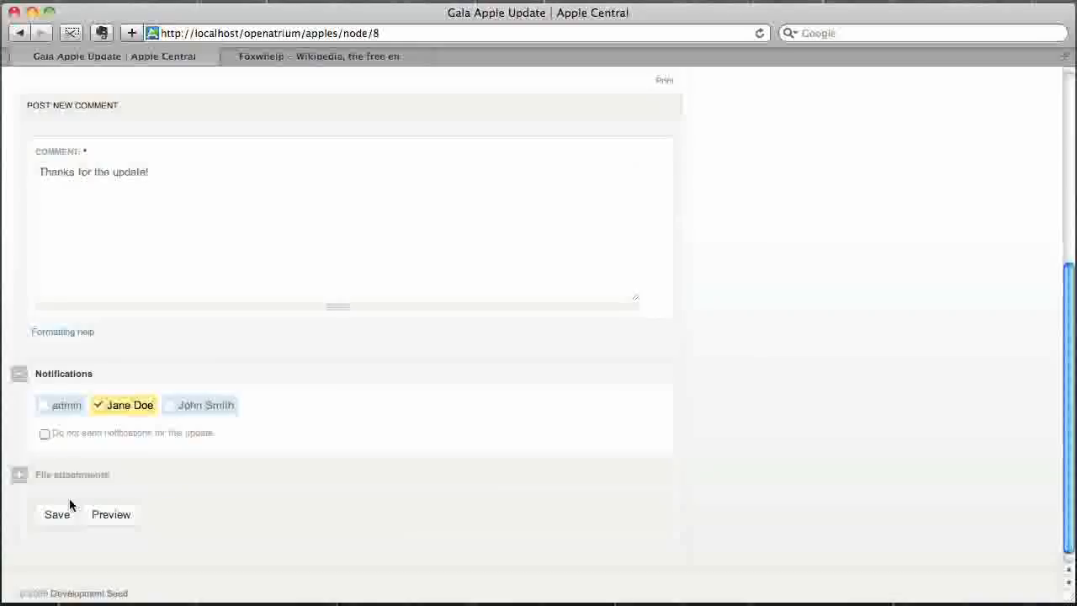
click(57, 515)
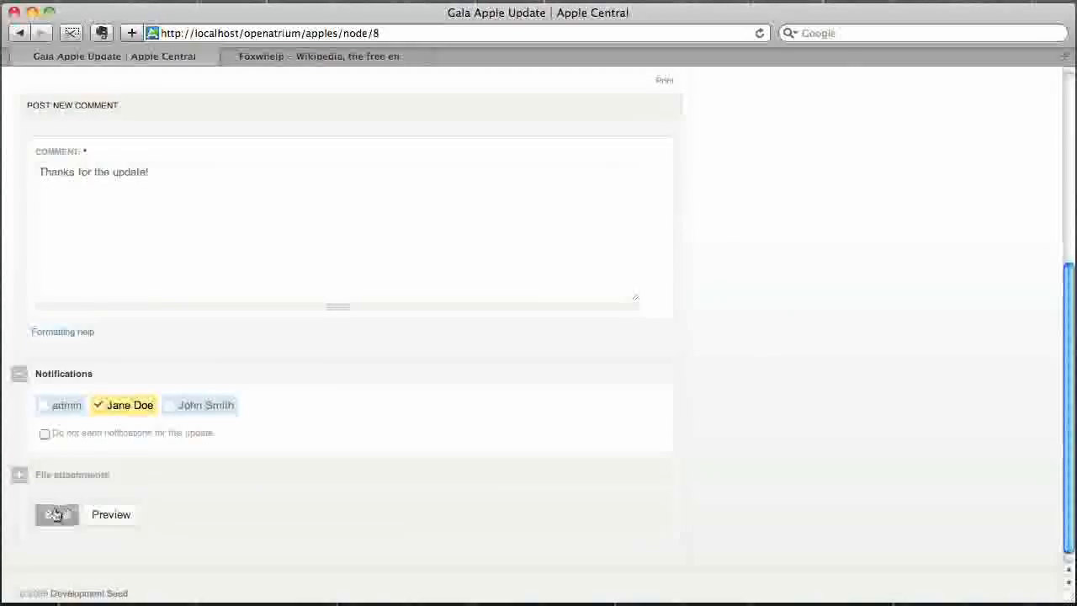
click(57, 515)
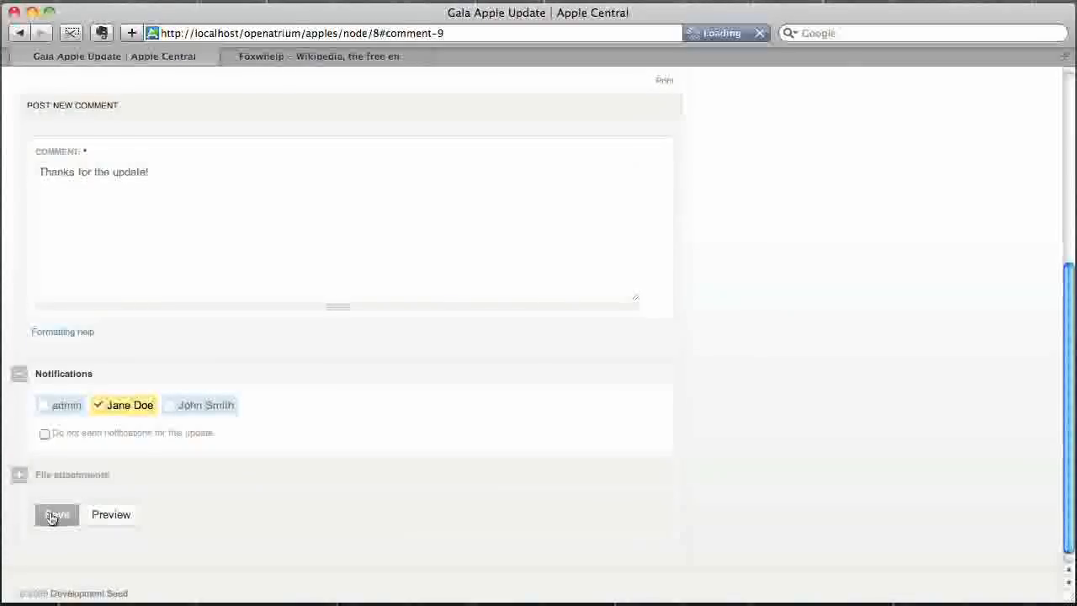
click(58, 515)
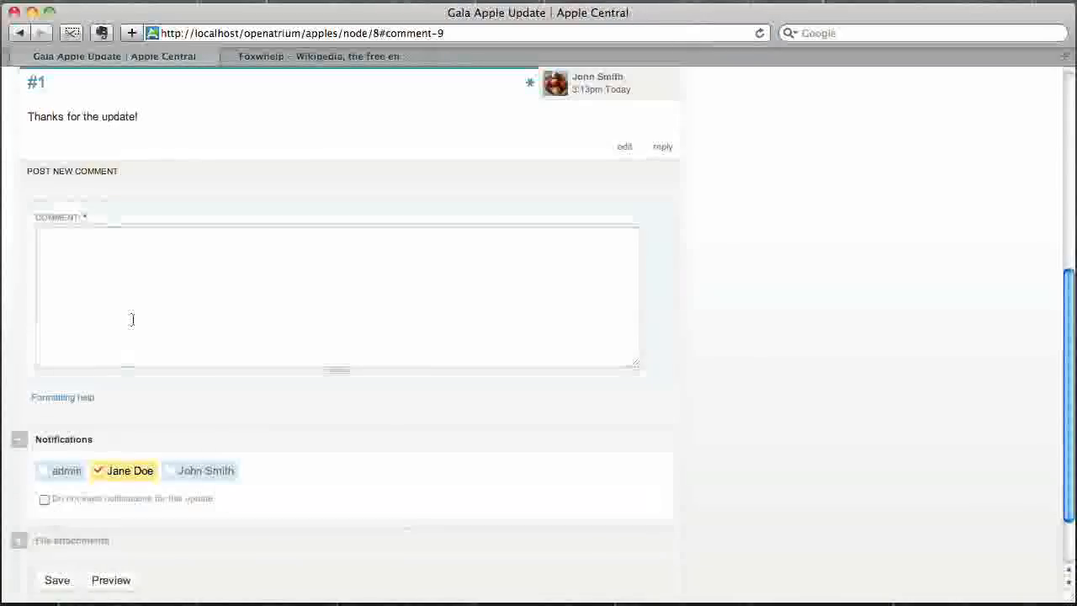
Review the Gala Apple Update post now showing comment #1 "Thanks for the update!"
scroll(up, 3)
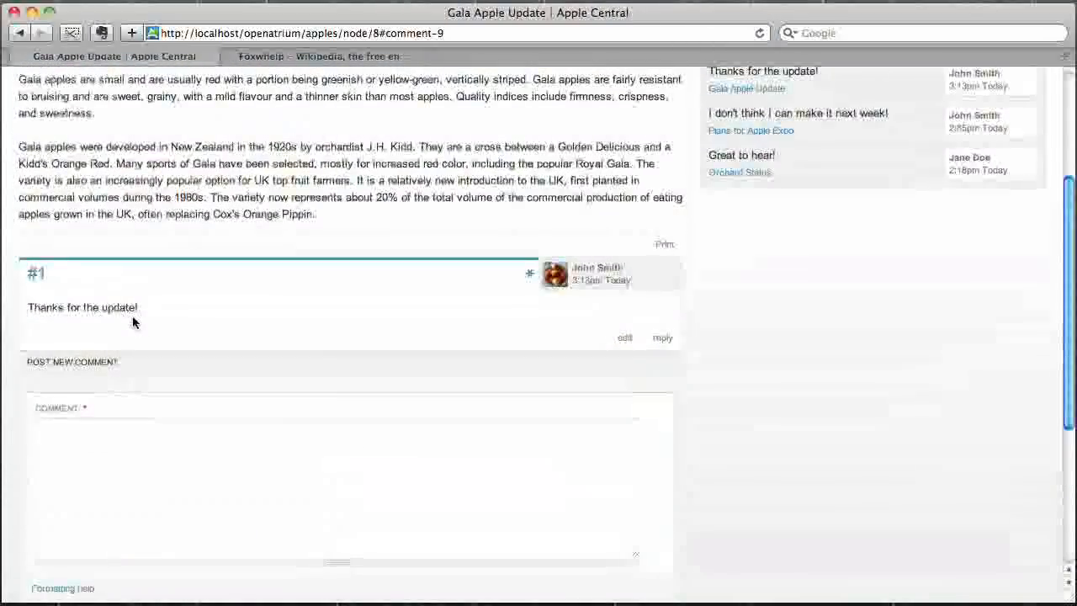
scroll(down, 3)
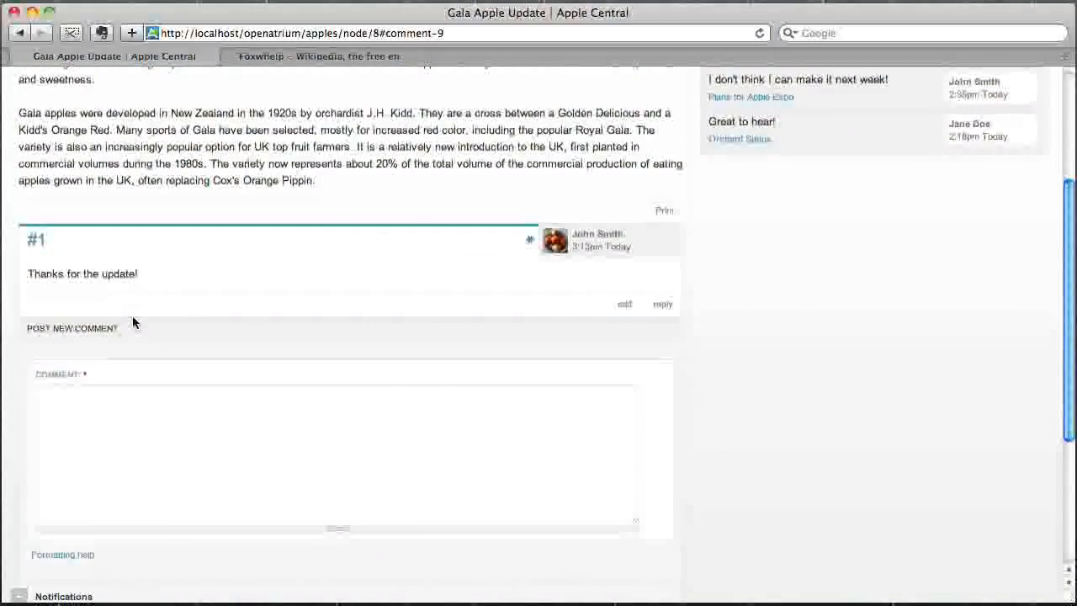
scroll(up, 3)
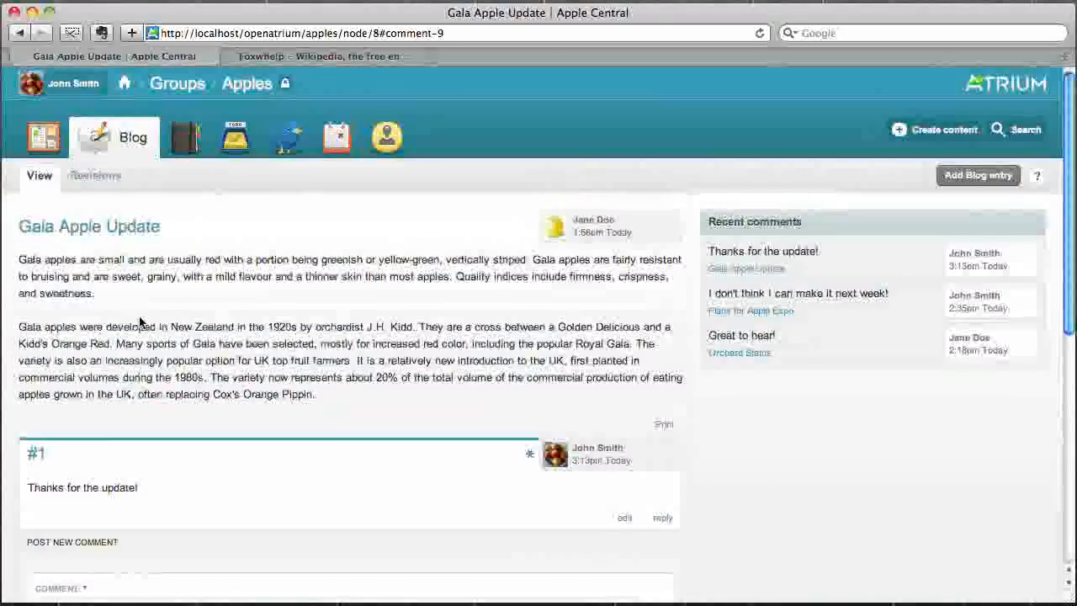
click(186, 136)
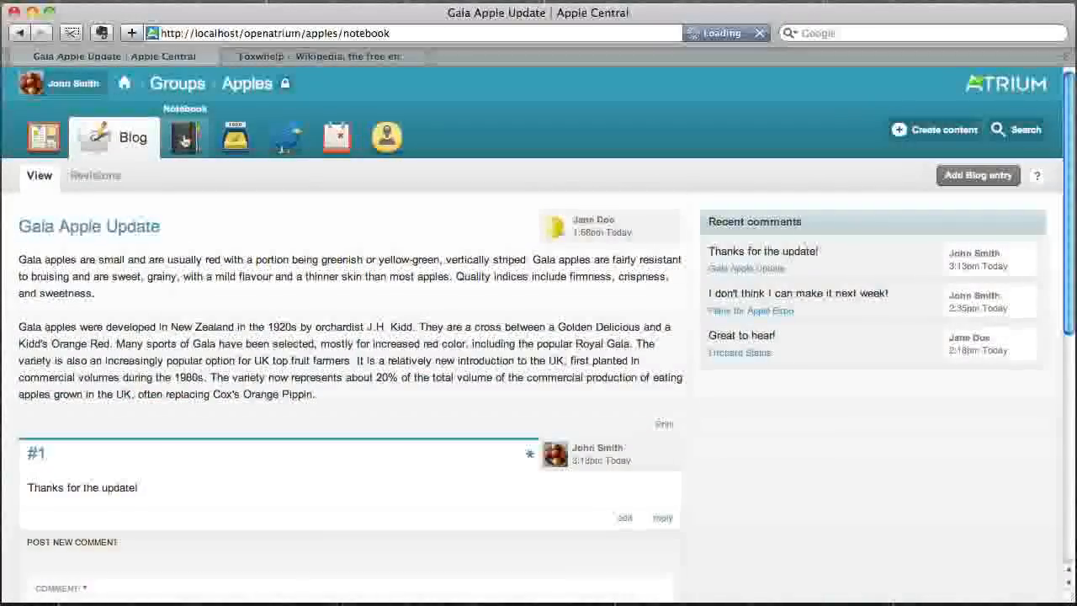
In the group Notebook, expand the Apple Use Guide outline and go to the Cider Apples page
click(185, 137)
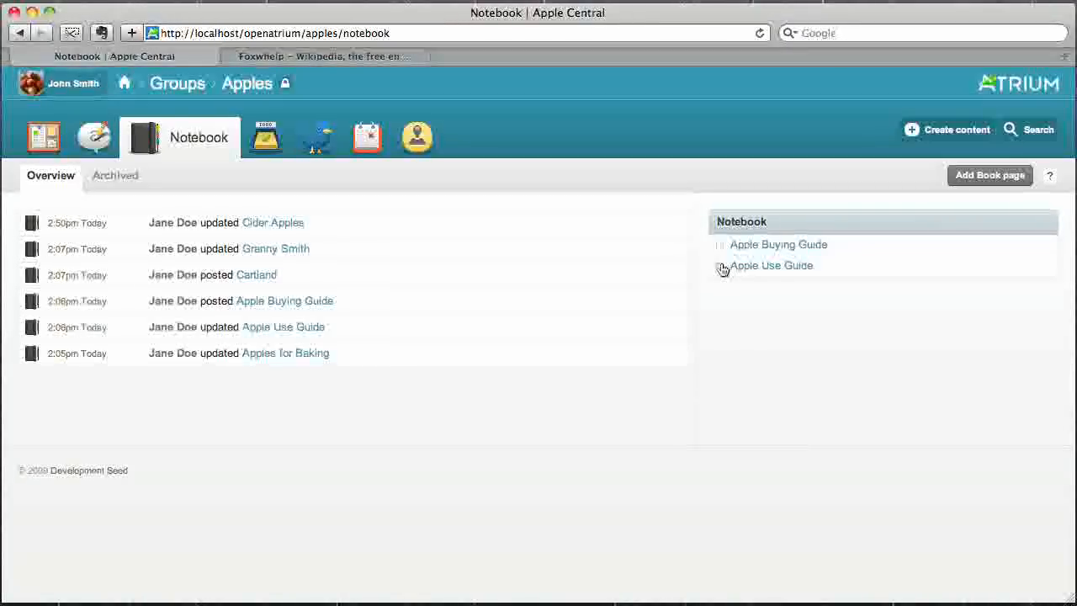
click(720, 266)
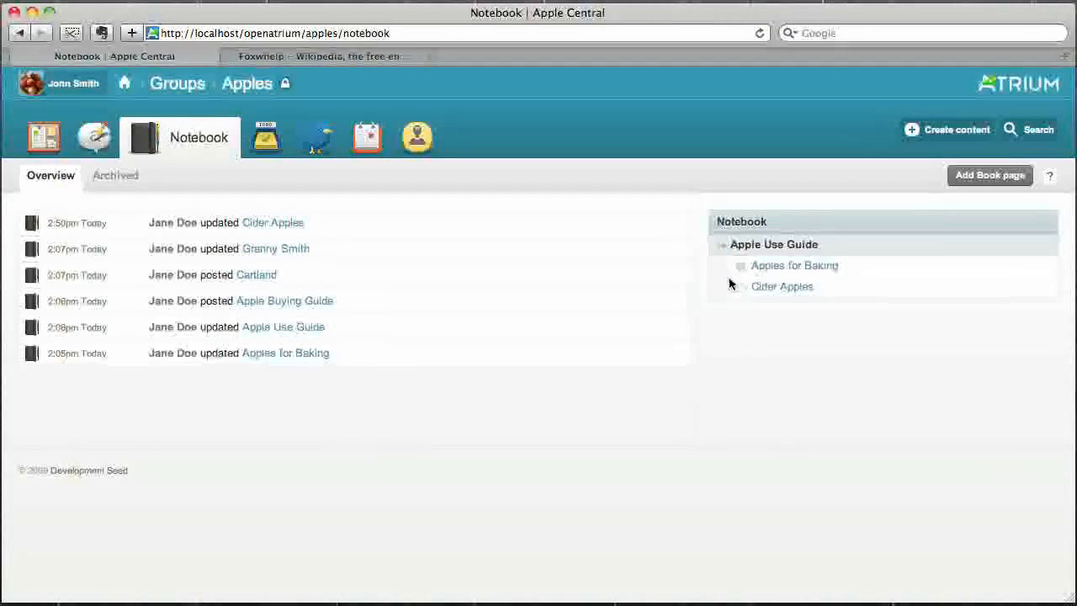
click(740, 266)
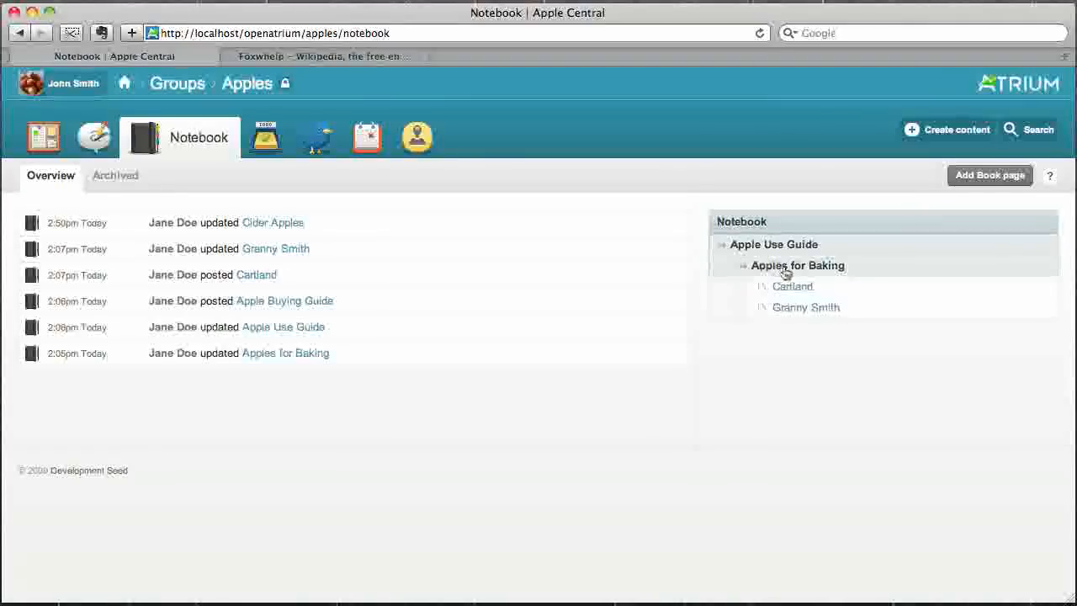
click(744, 265)
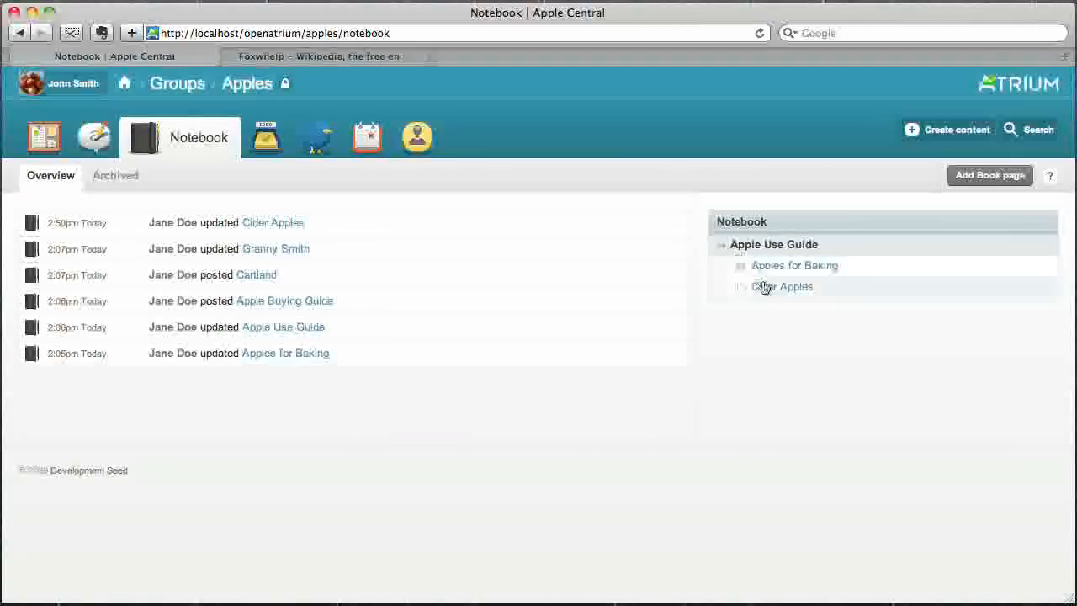
click(781, 286)
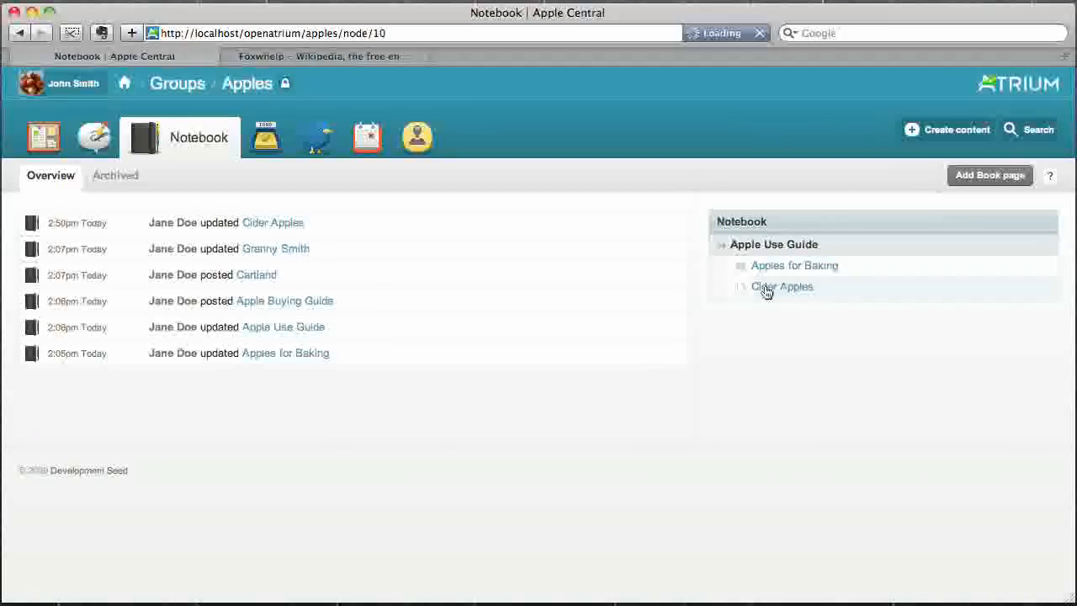
Start a child page under Cider Apples titled Foxwhelp and paste the history text into its Body
click(781, 286)
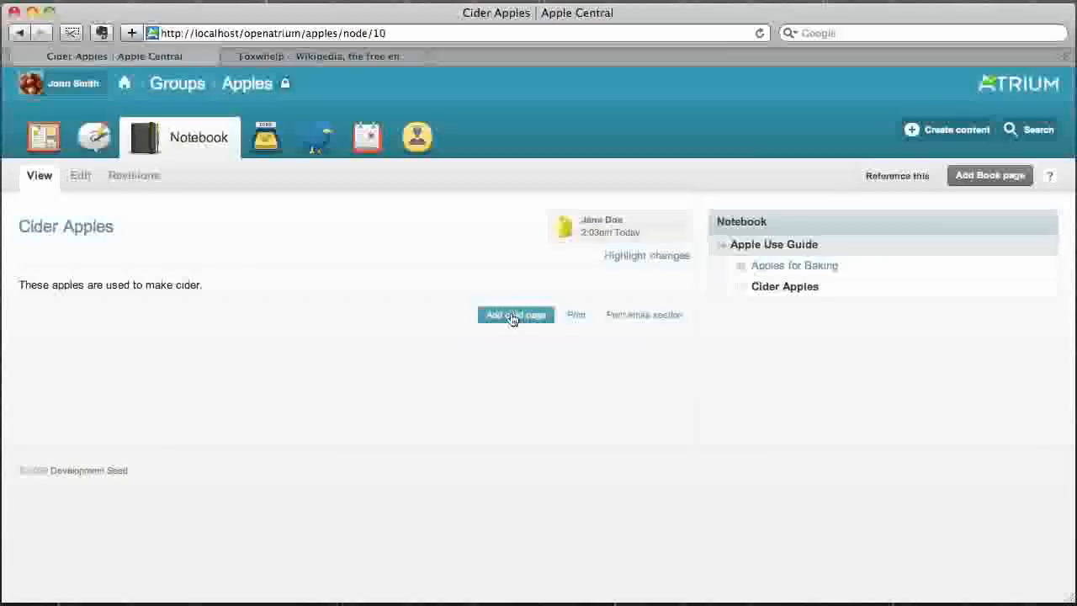
click(515, 314)
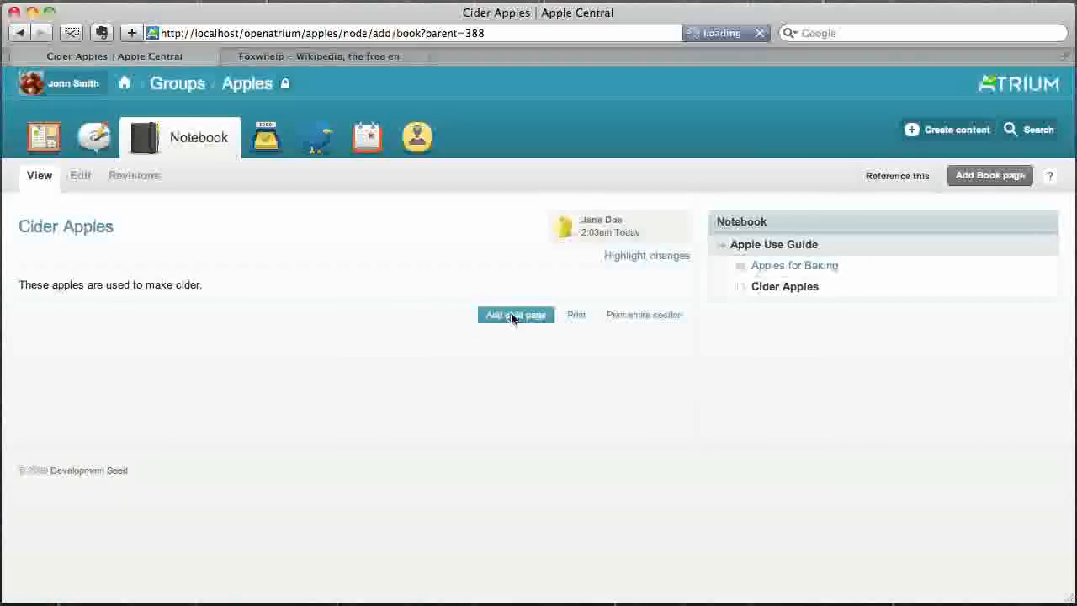
click(515, 314)
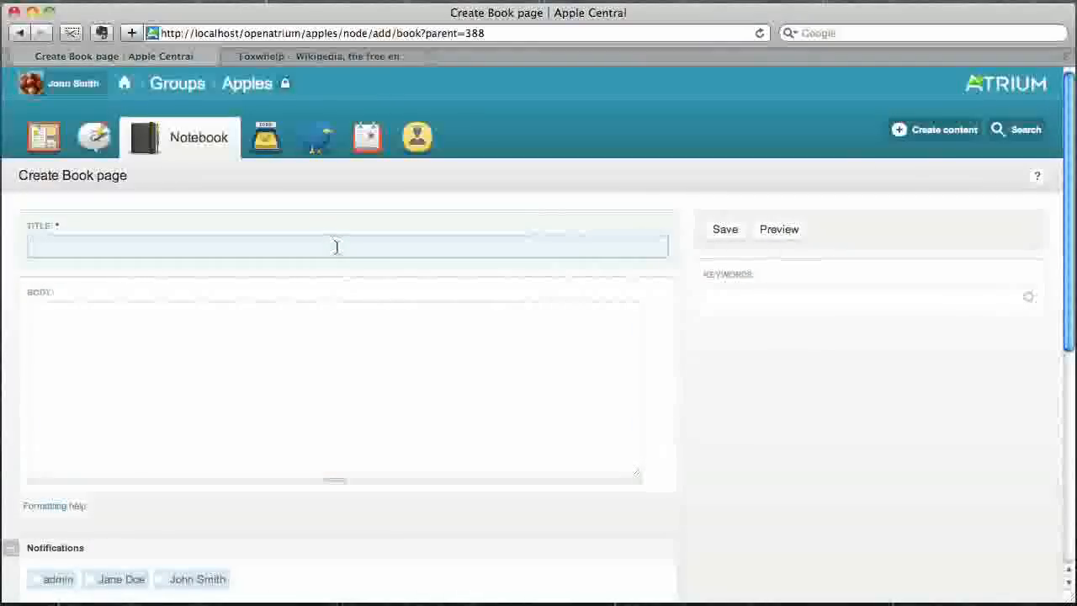
text(Foxwh)
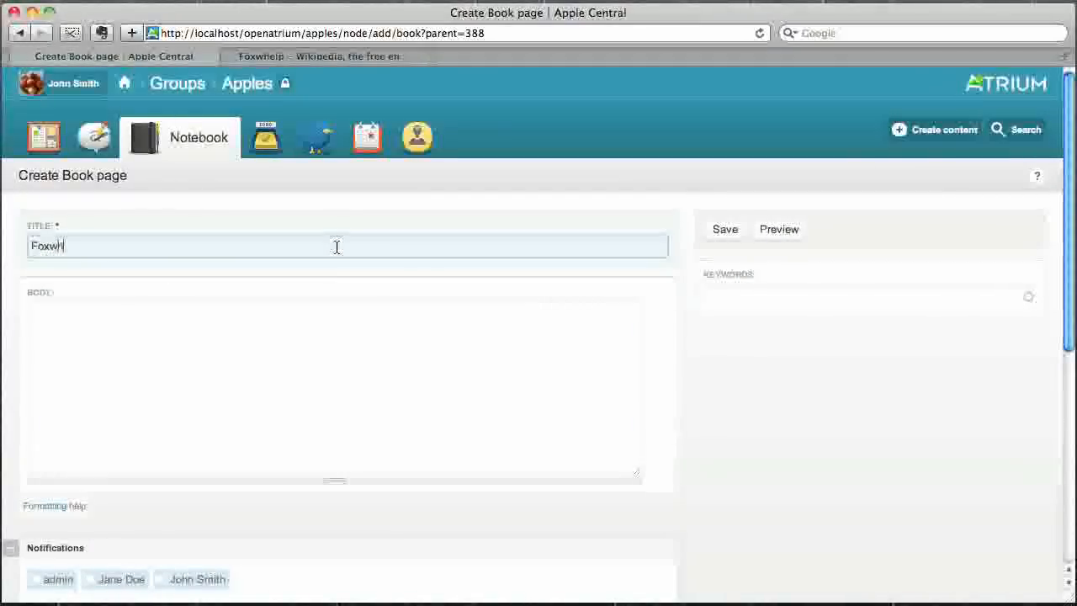
text(elp)
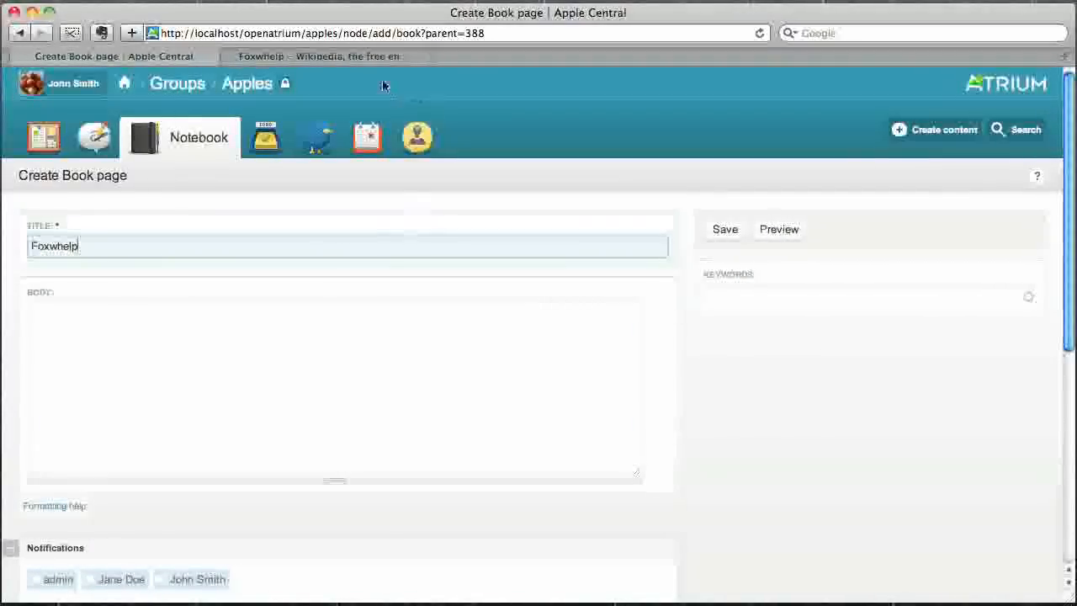
click(320, 55)
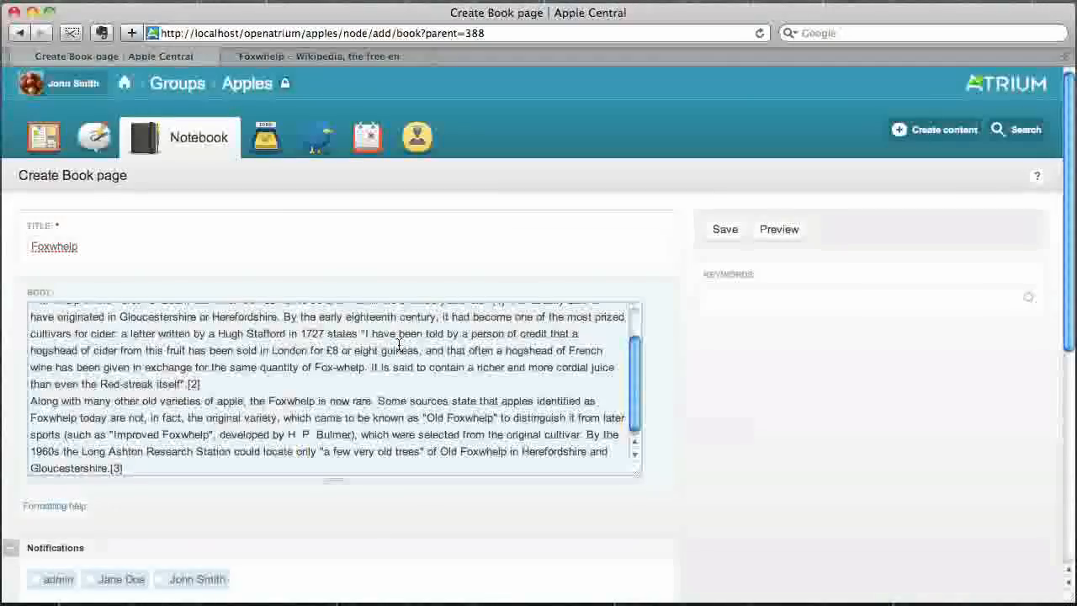
Save the new Foxwhelp book page
scroll(up, 3)
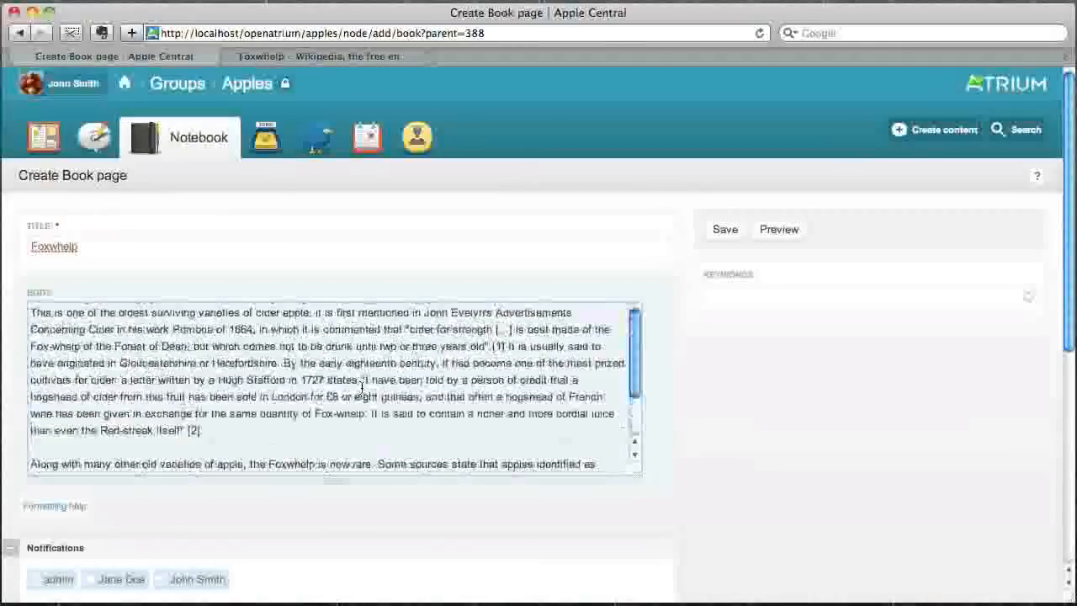
scroll(down, 3)
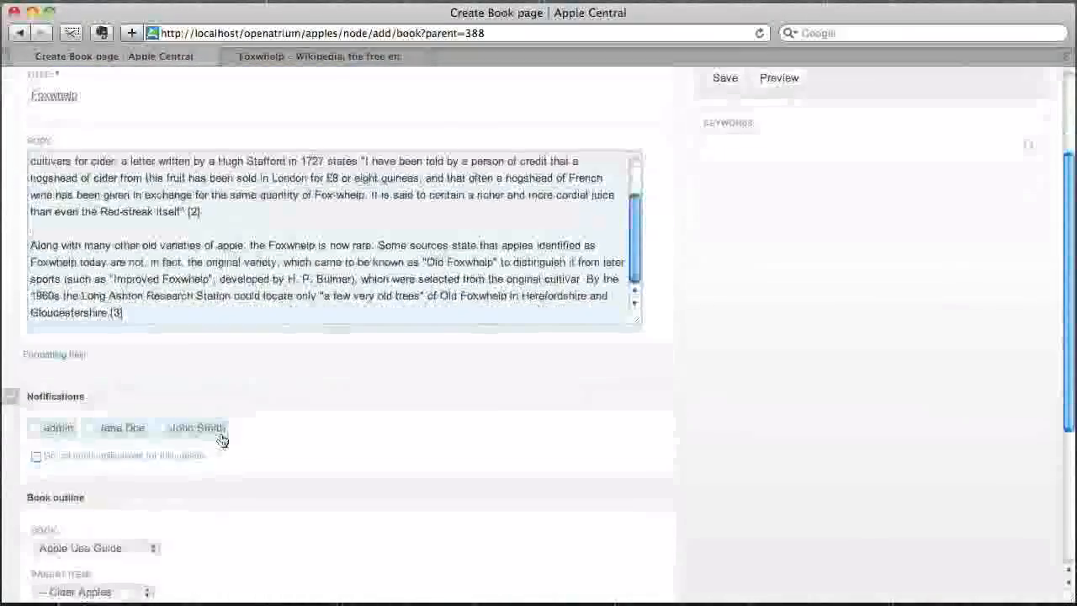
scroll(down, 3)
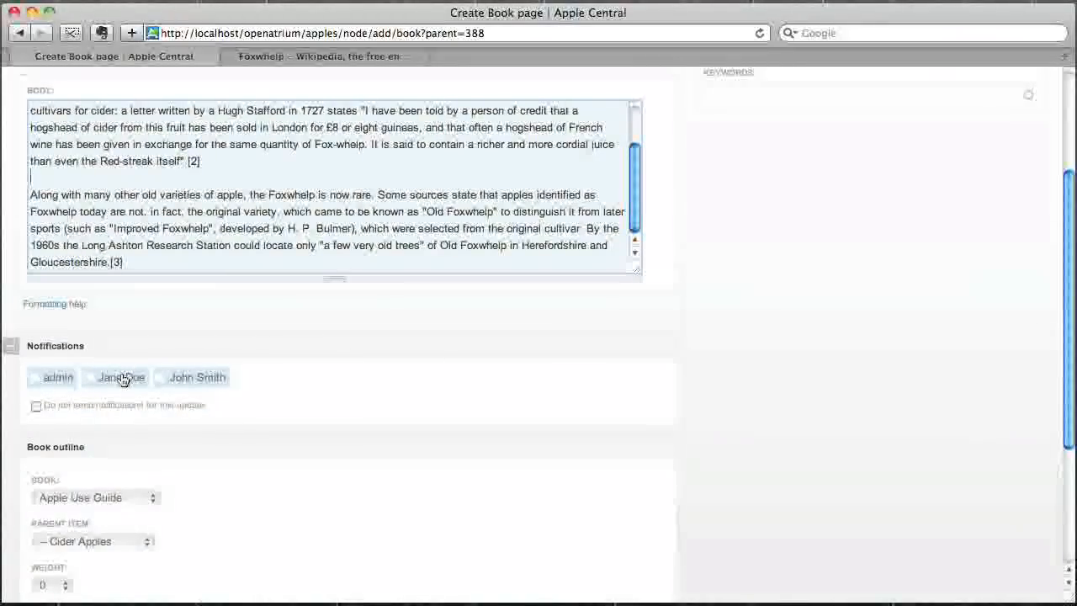
scroll(down, 3)
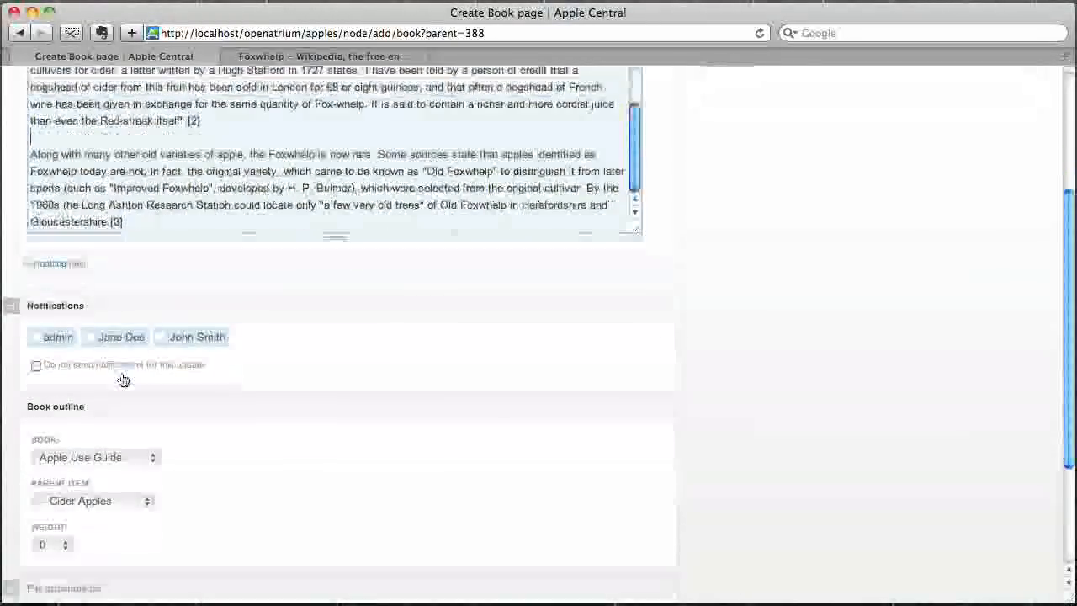
scroll(down, 3)
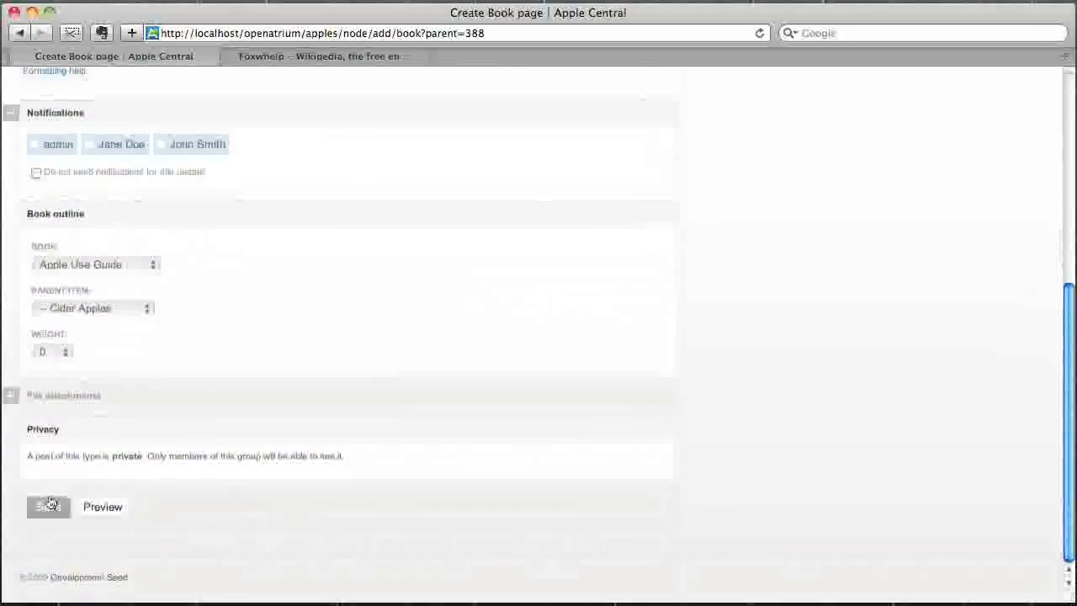
click(48, 505)
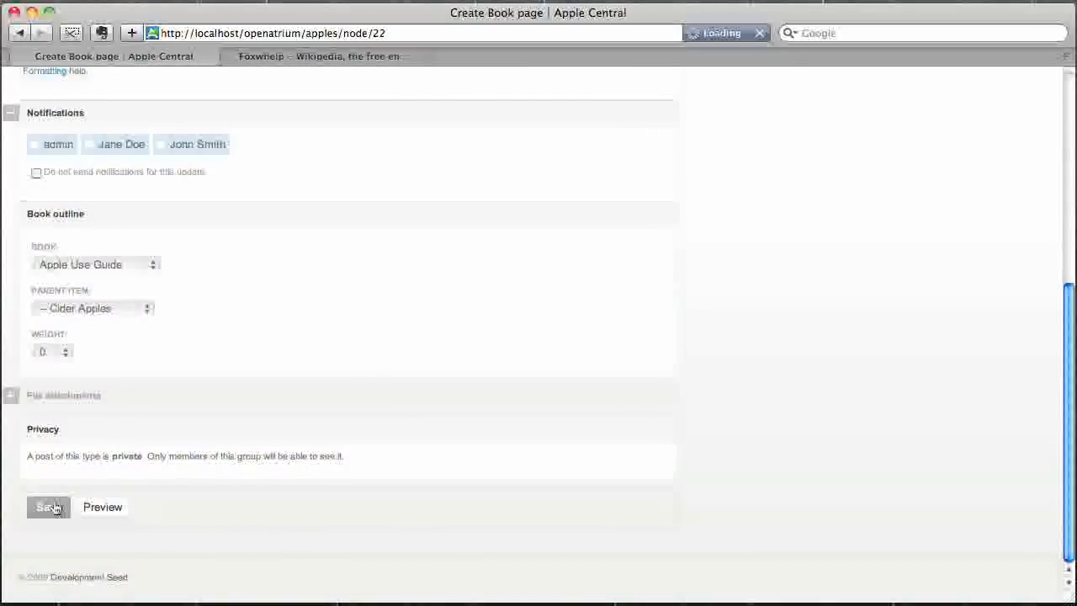
Edit the Foxwhelp page, pasting in the Characteristics paragraph about bittersharp fruit and apple scab
click(47, 507)
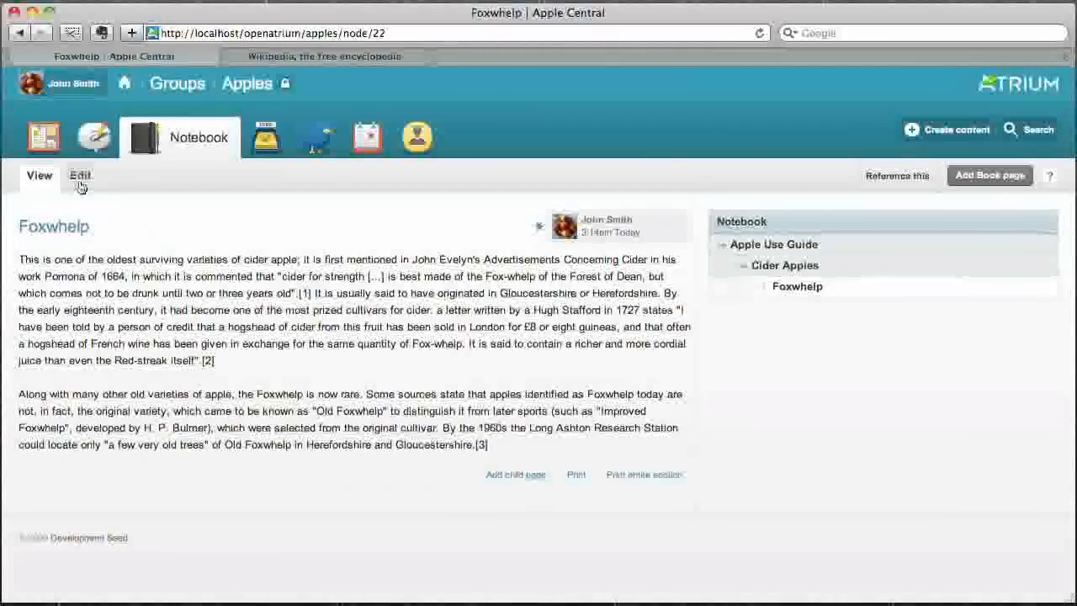
click(79, 175)
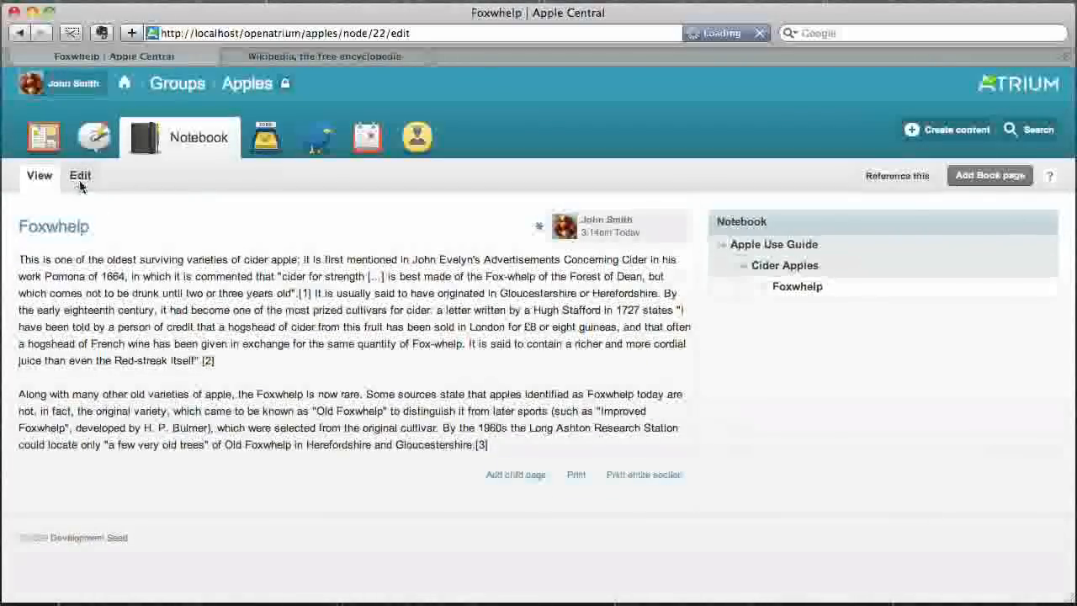
click(79, 175)
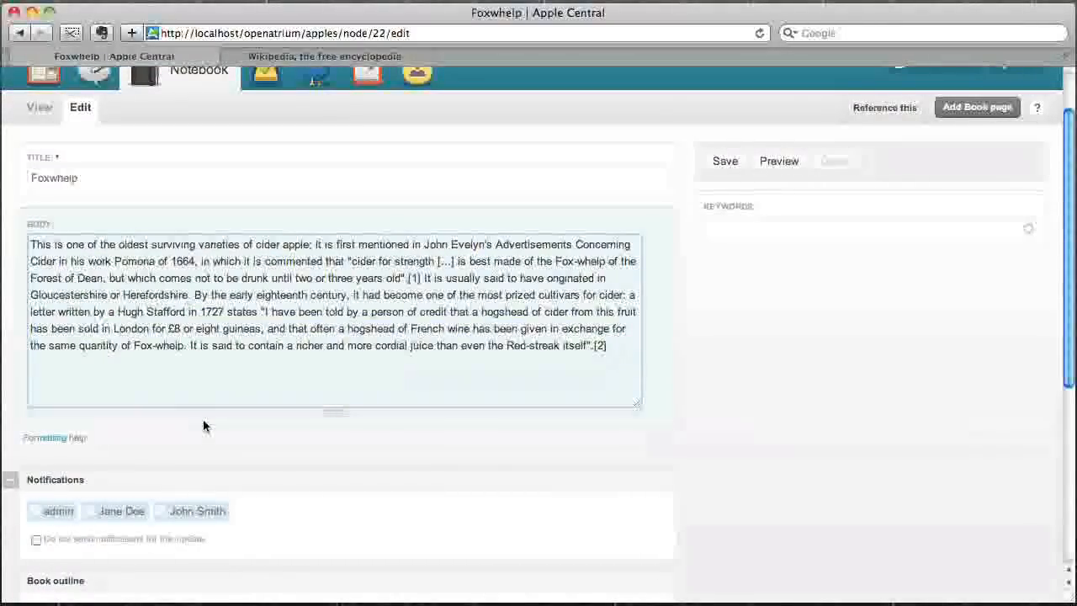
click(323, 55)
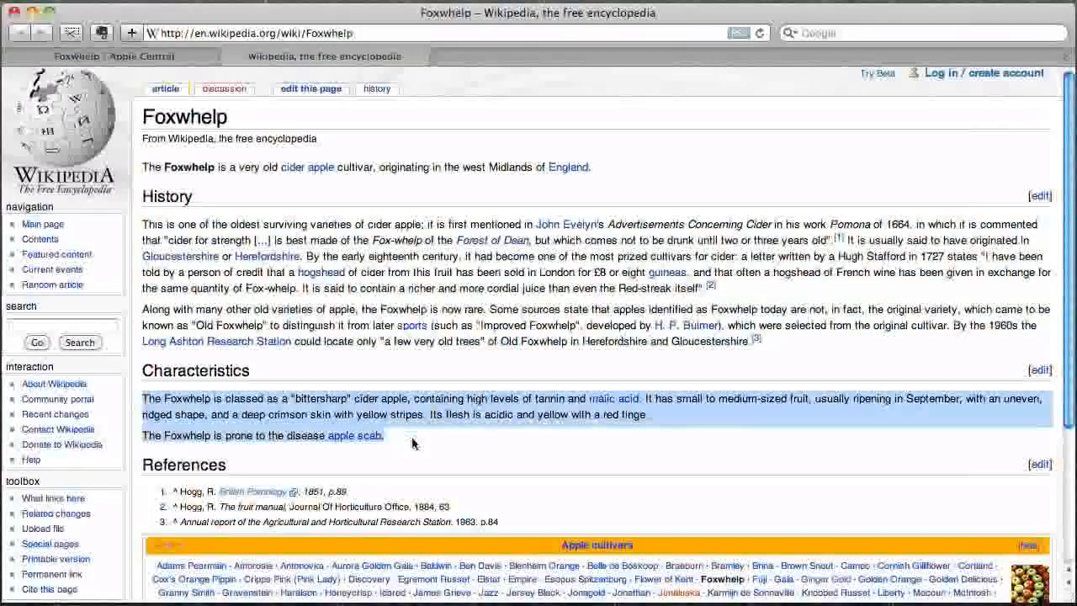
click(76, 55)
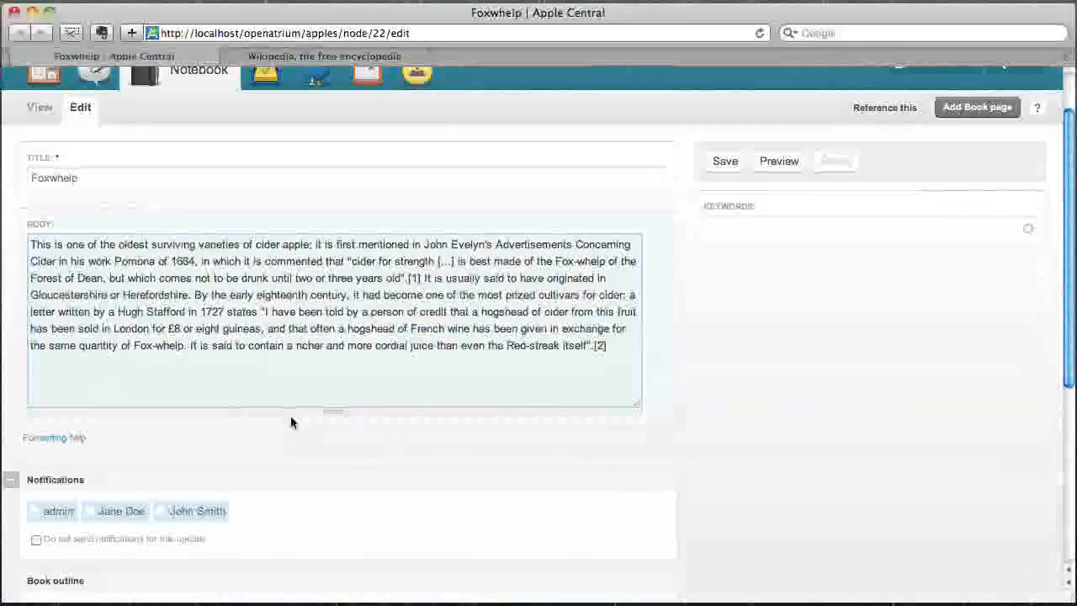
Save the updated Foxwhelp page
scroll(down, 3)
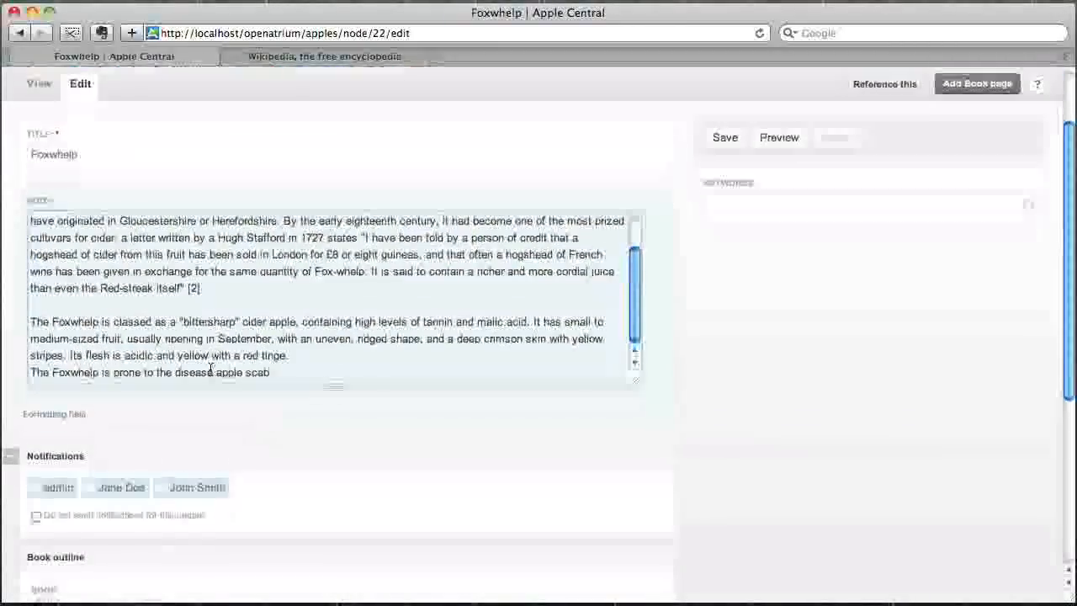
scroll(down, 3)
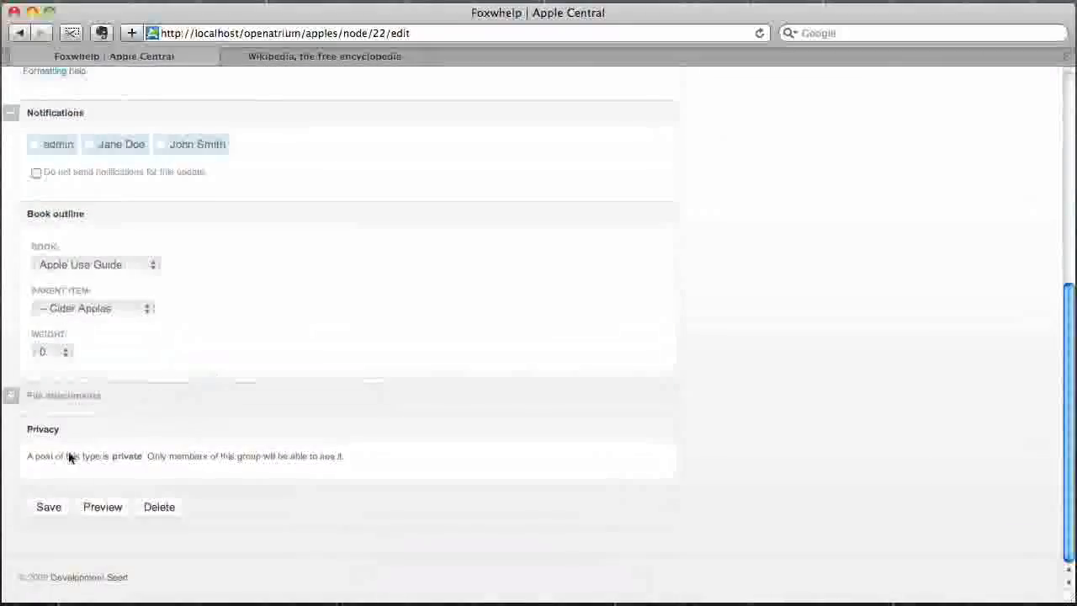
click(47, 506)
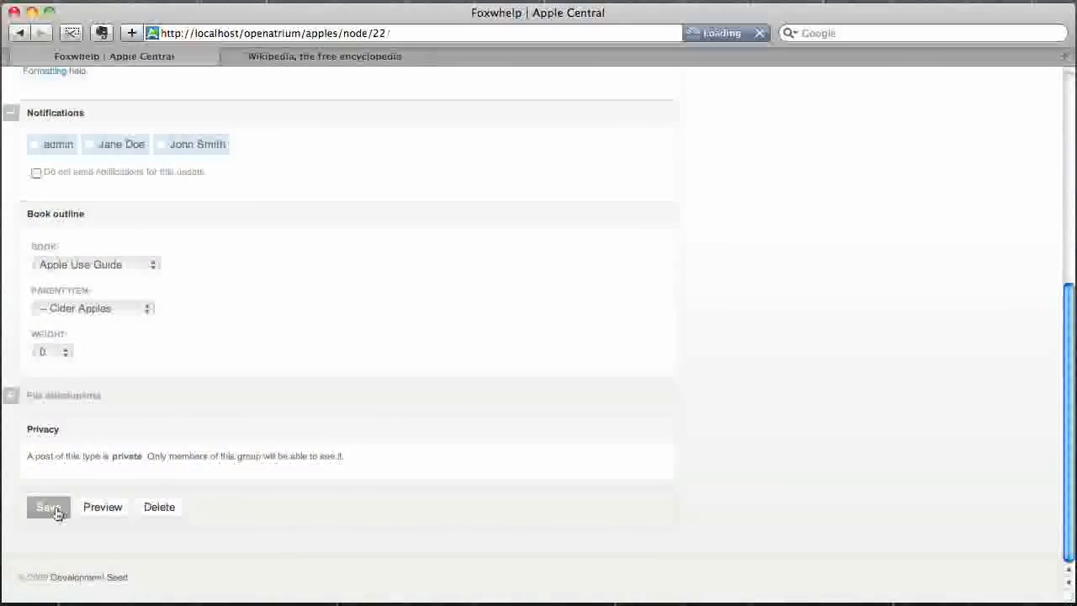
click(47, 507)
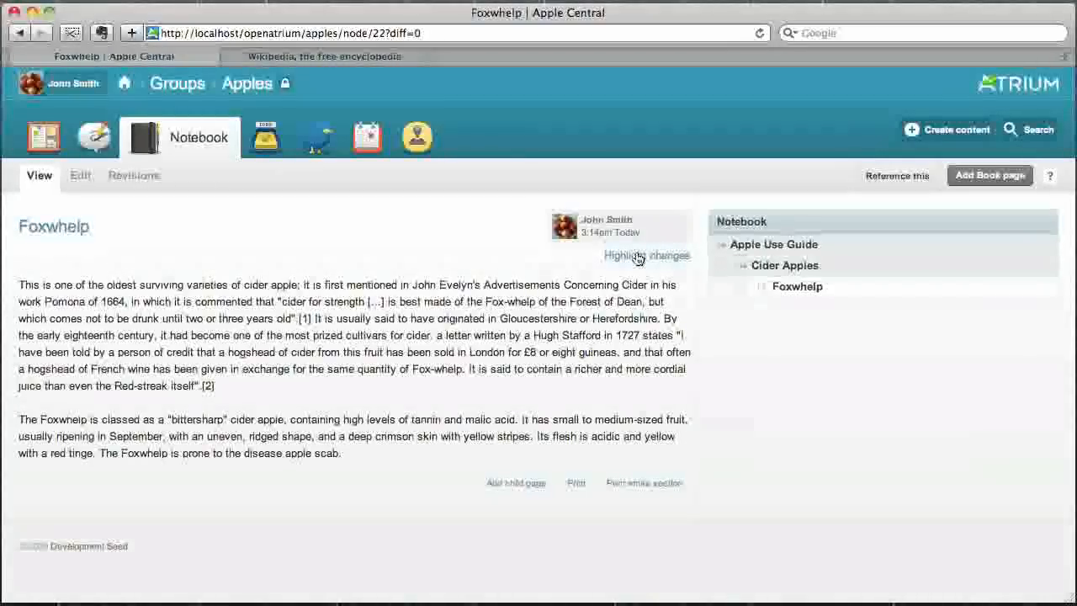
Highlight the changes on the Foxwhelp page, then go to the group's Case Tracker
click(646, 256)
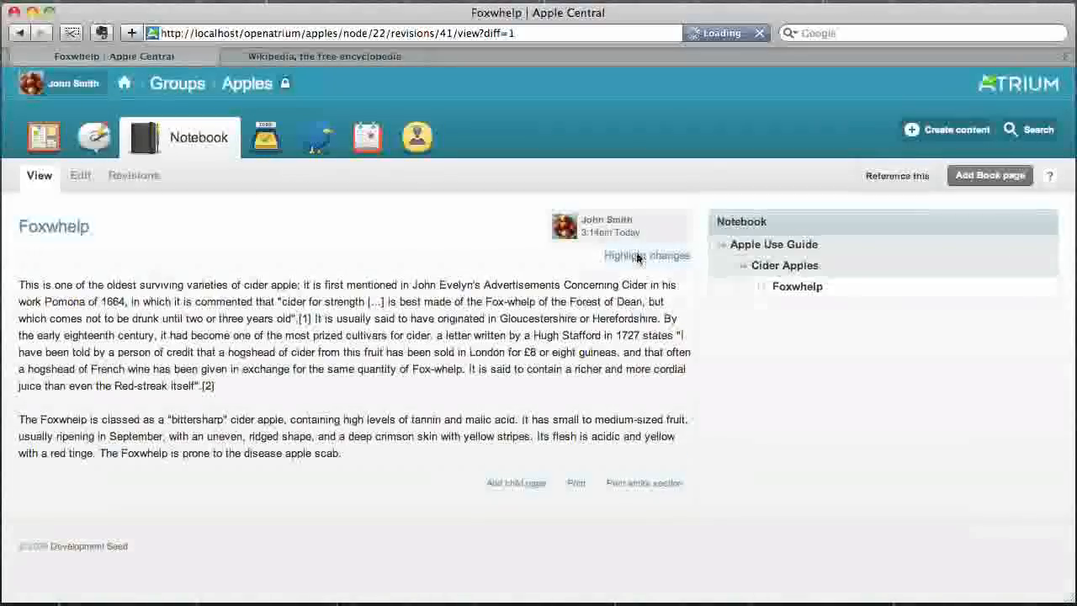
click(647, 256)
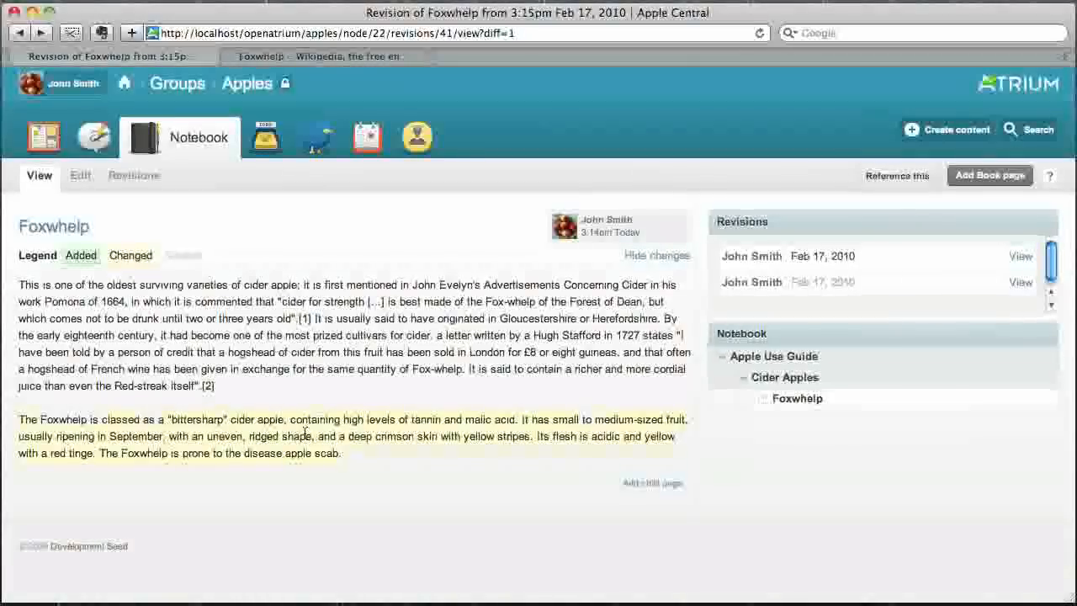
mouse_move(266, 138)
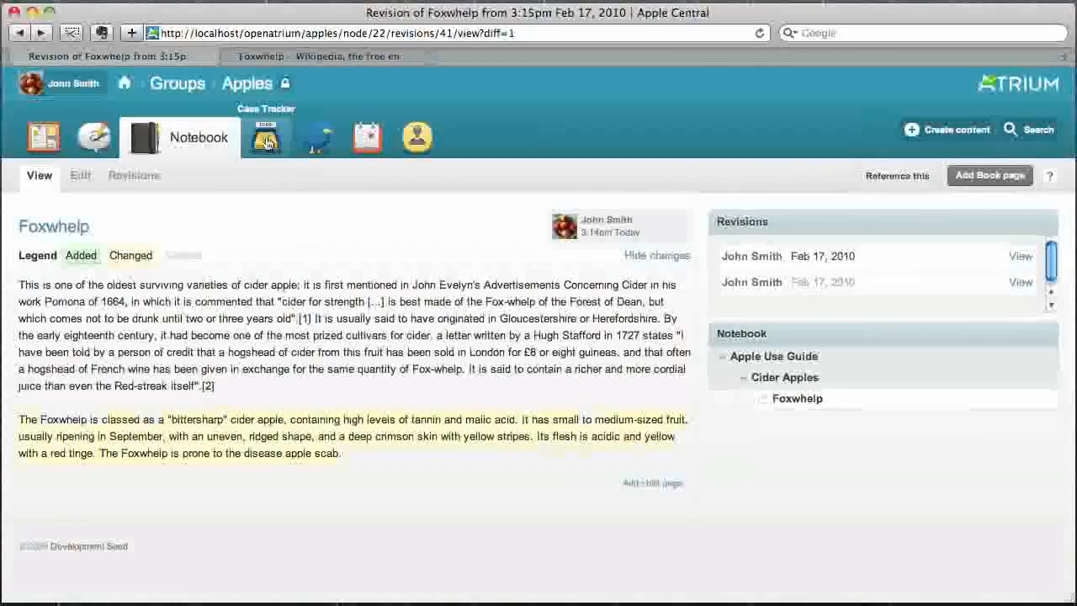
click(266, 136)
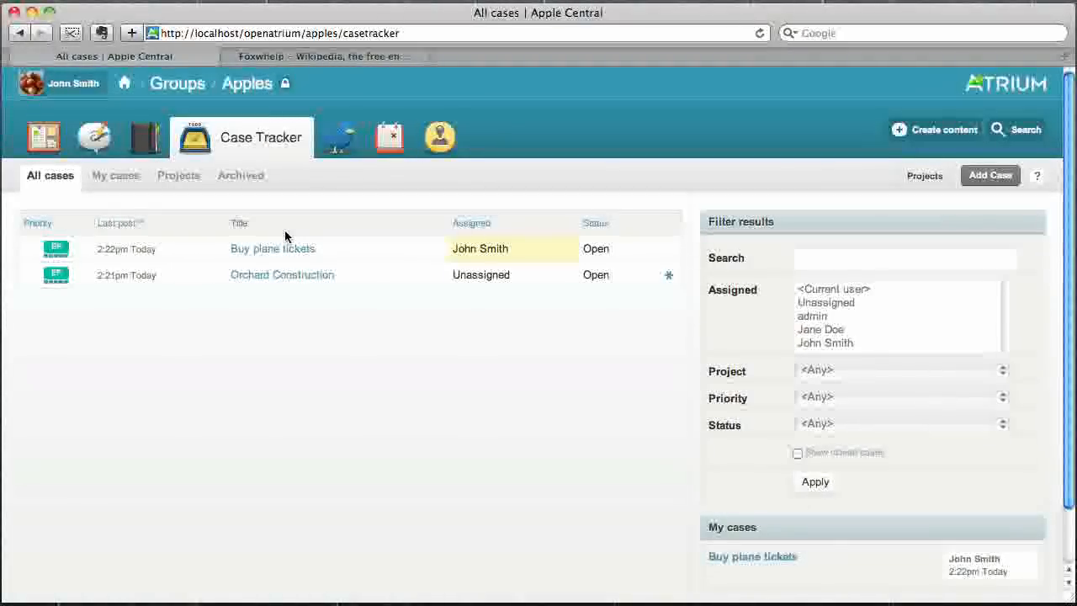
mouse_move(286, 284)
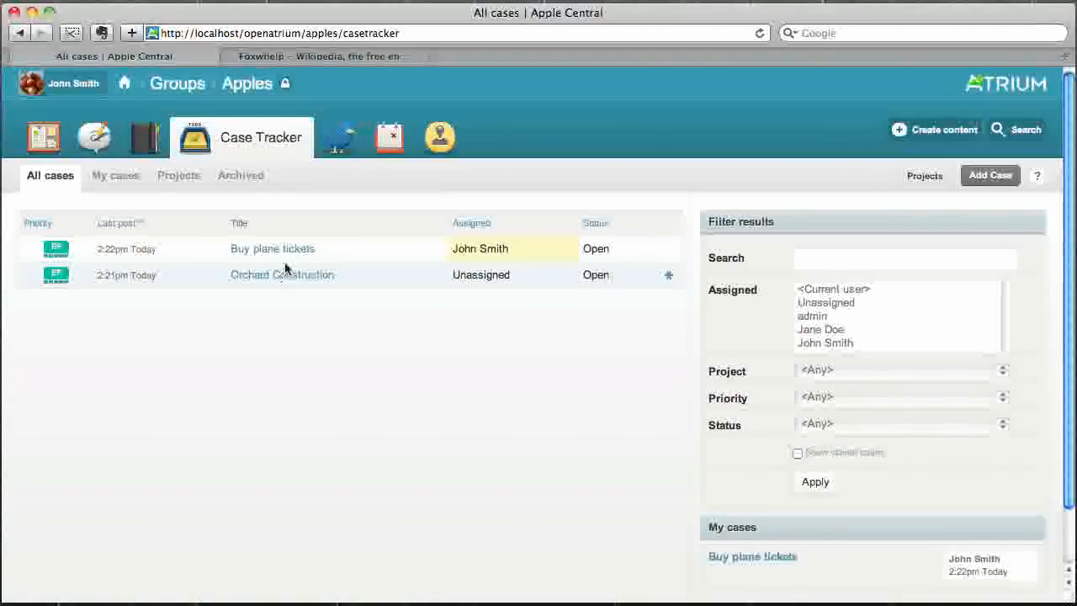
Open the Buy plane tickets case from the all-cases list
click(273, 249)
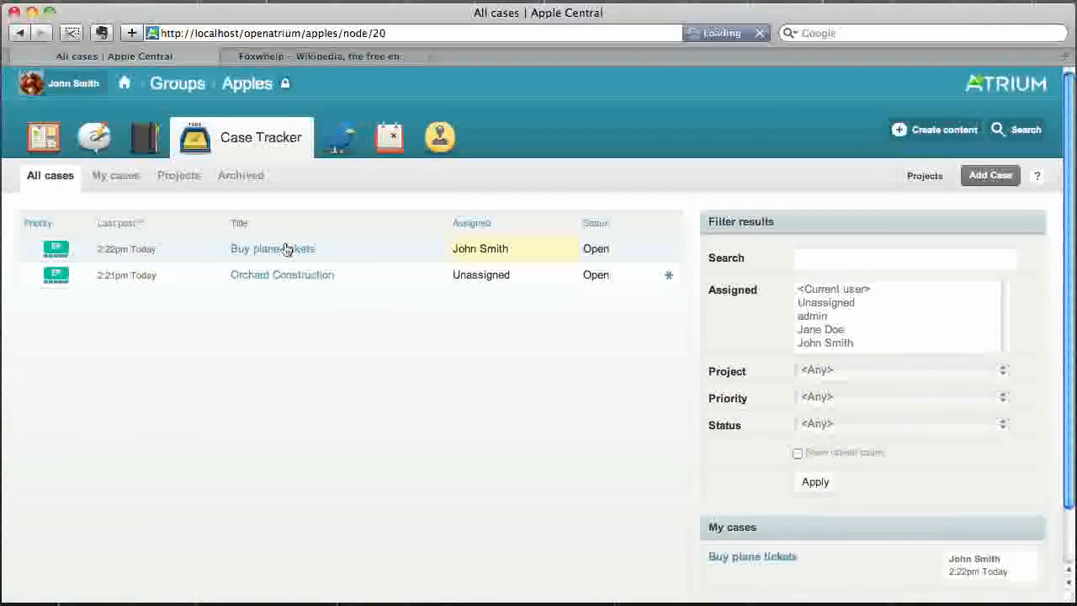
Set the case status to Closed with the comment "Just bought the tickets." and mark Jane Doe for notification
click(273, 250)
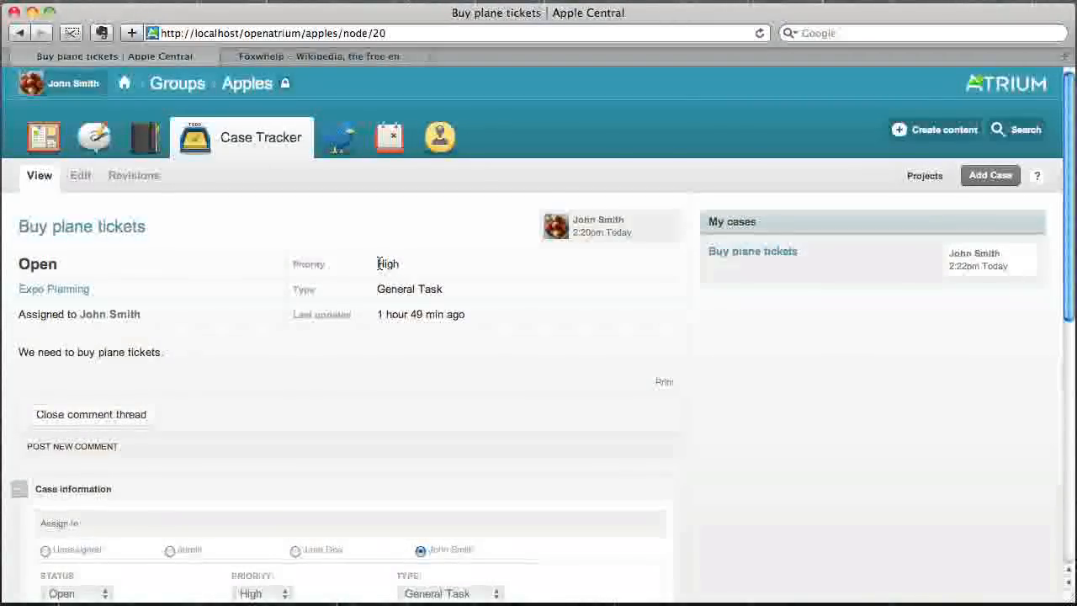
scroll(down, 3)
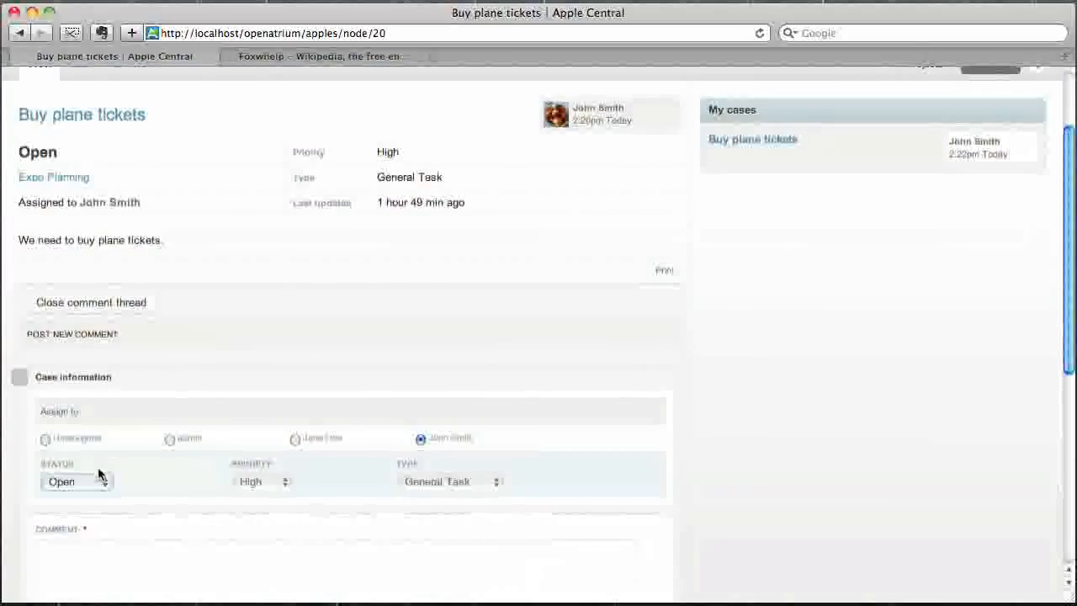
click(76, 482)
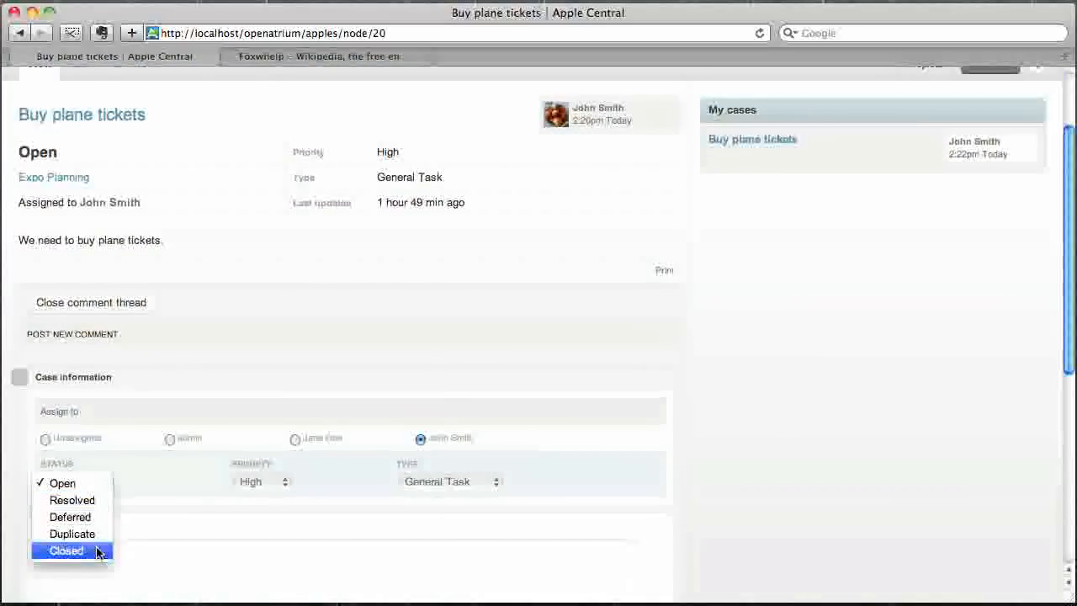
click(66, 550)
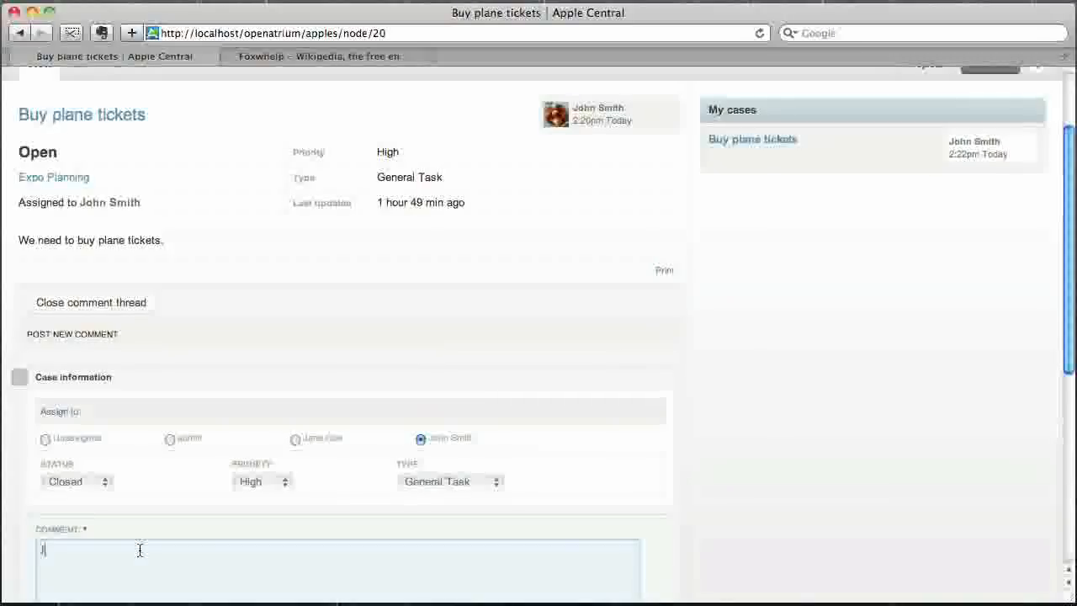
text(Just bought the)
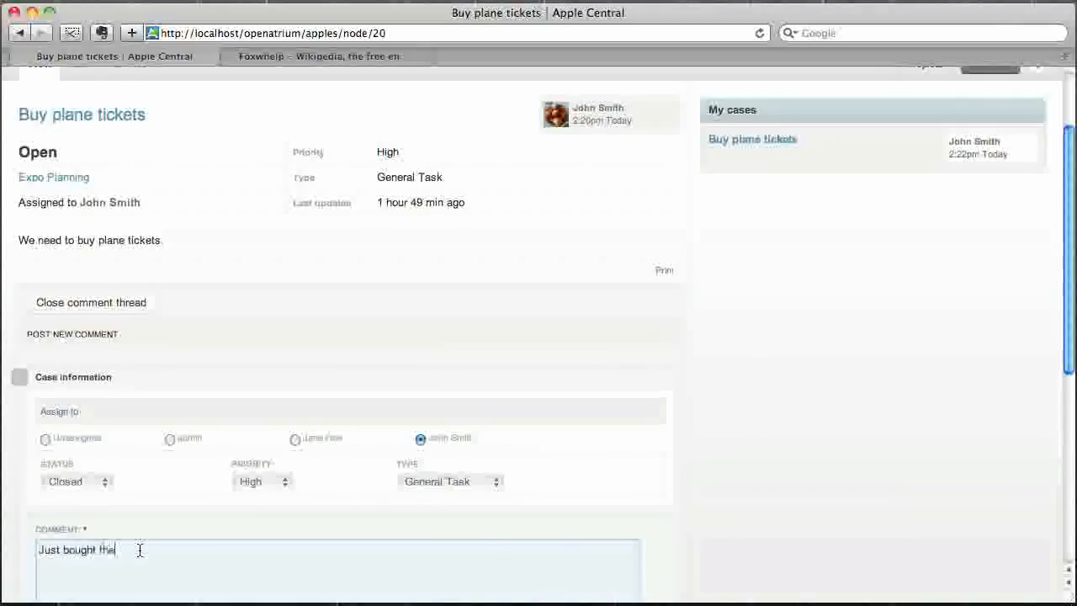
text(tickets)
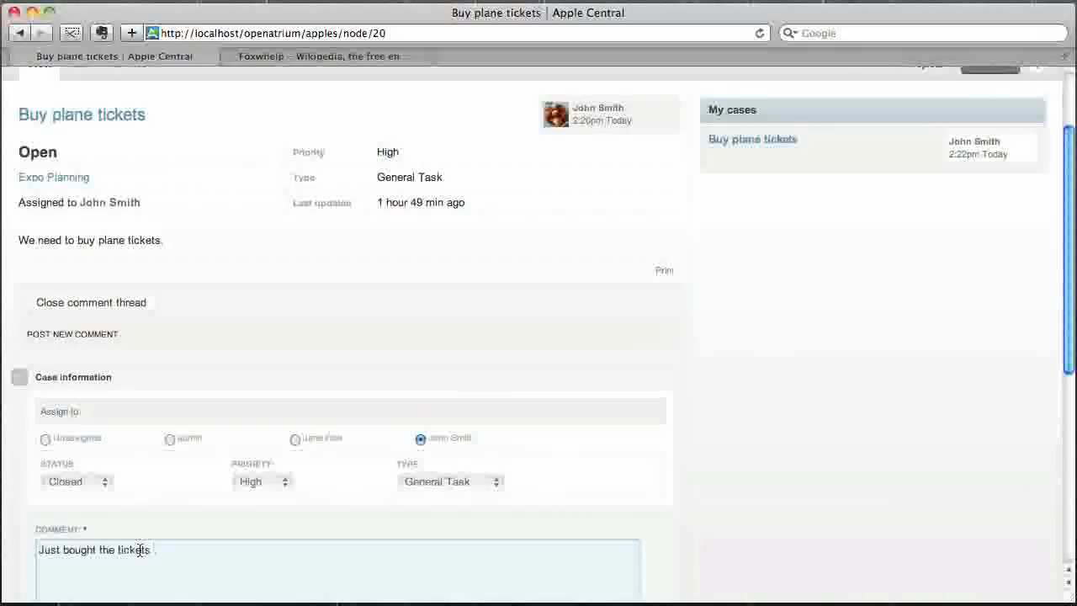
scroll(down, 3)
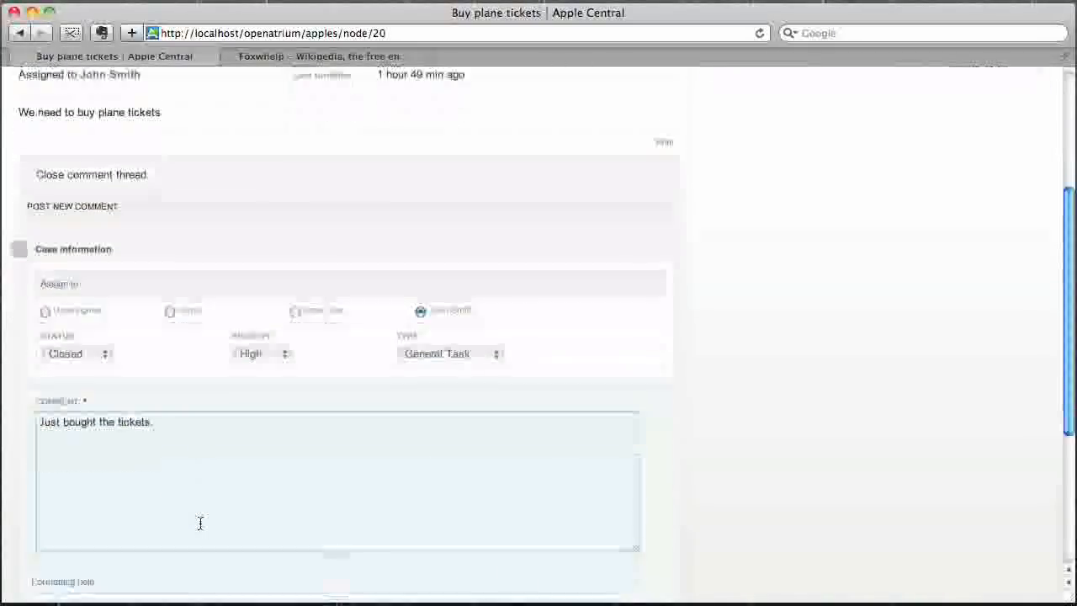
scroll(down, 3)
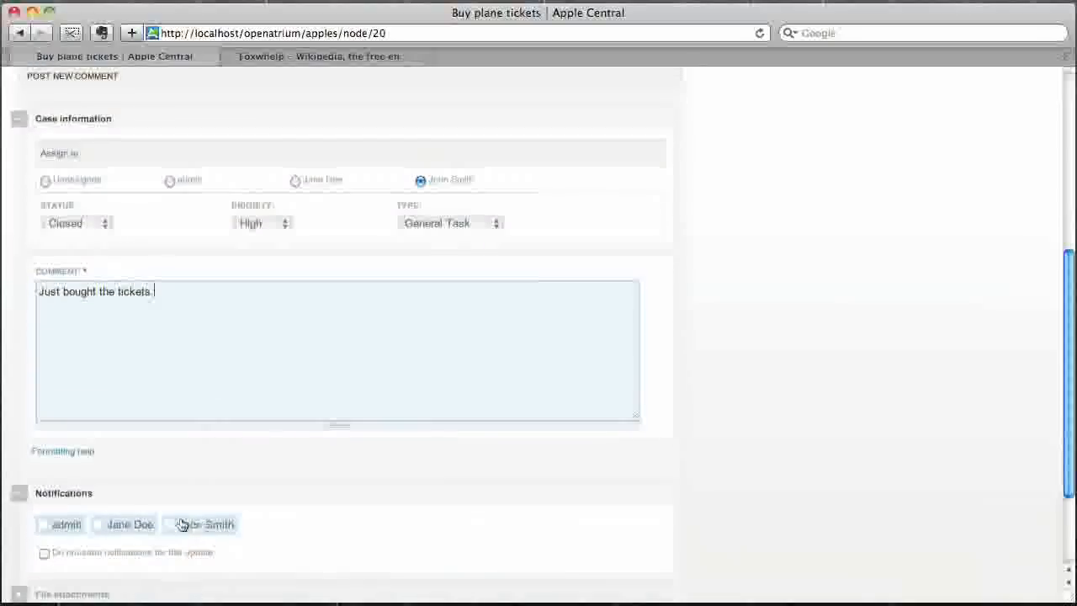
click(125, 525)
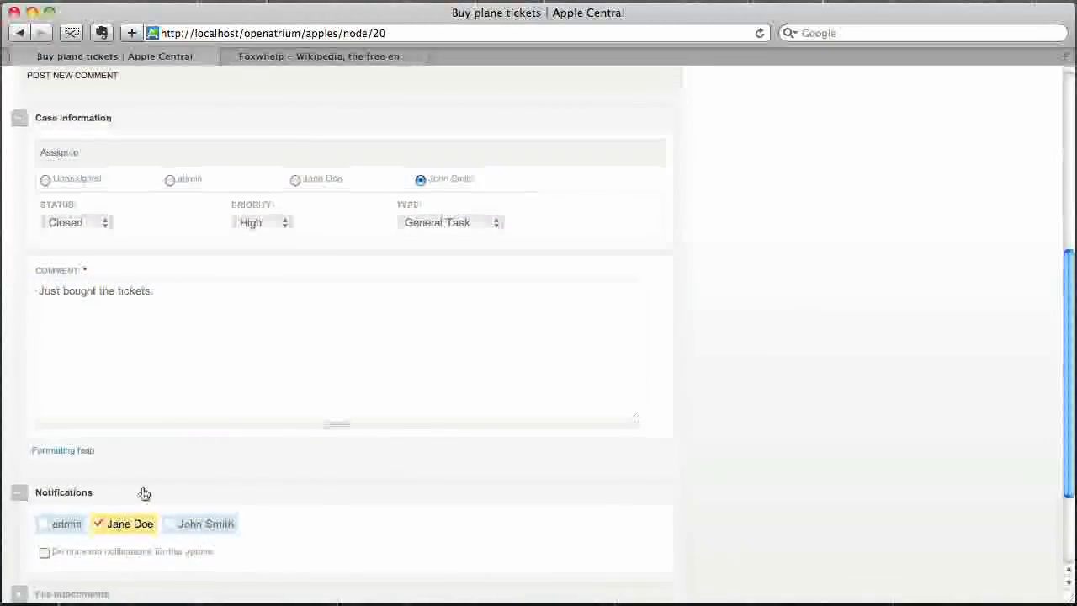
Save the closed case and return to the list of all cases
scroll(down, 3)
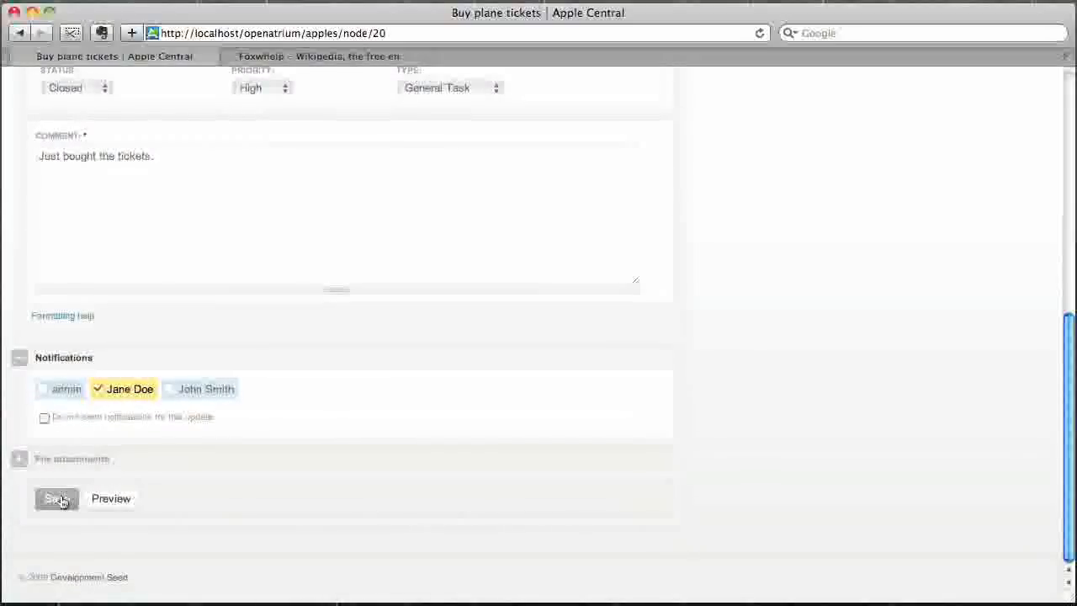
click(55, 498)
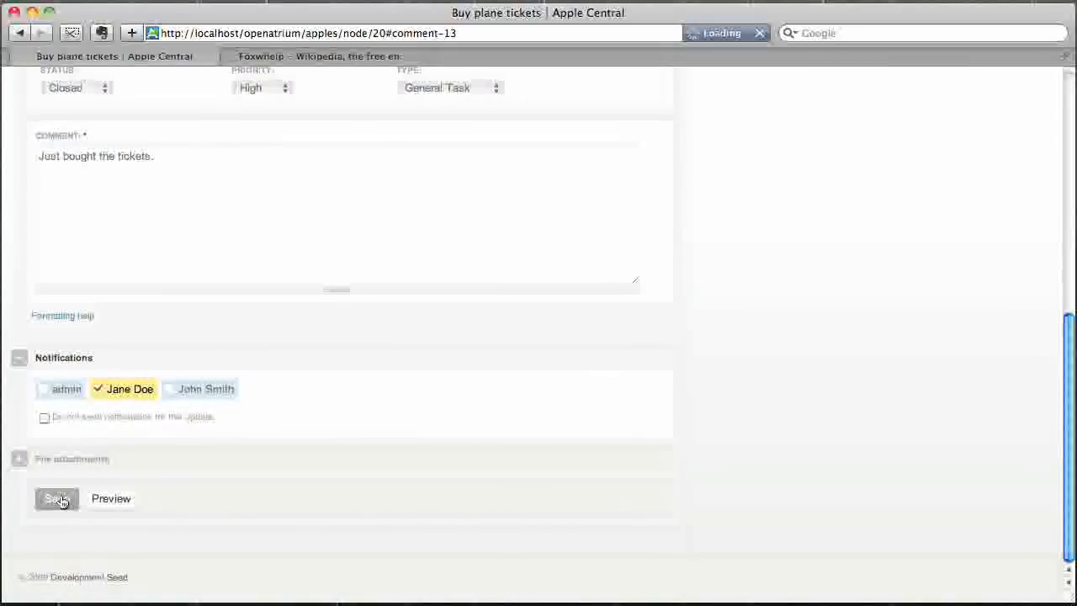
click(57, 498)
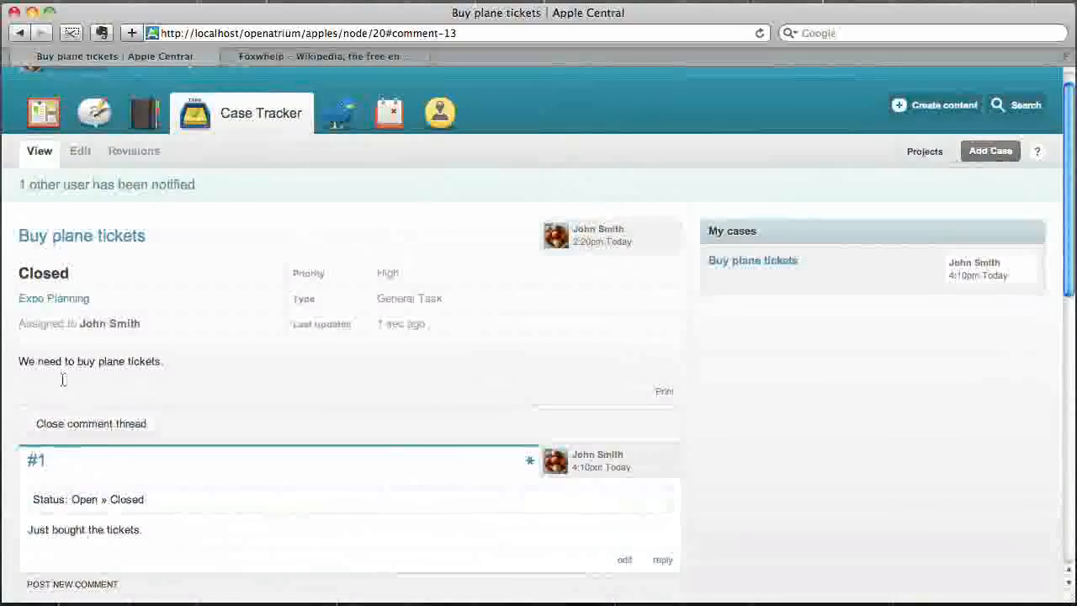
scroll(down, 3)
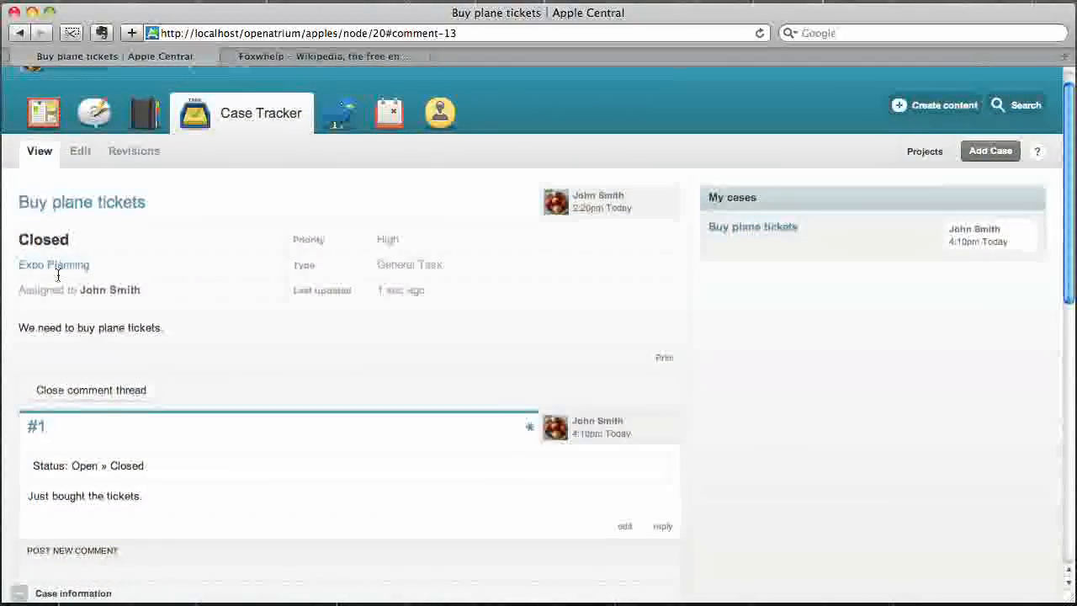
click(261, 113)
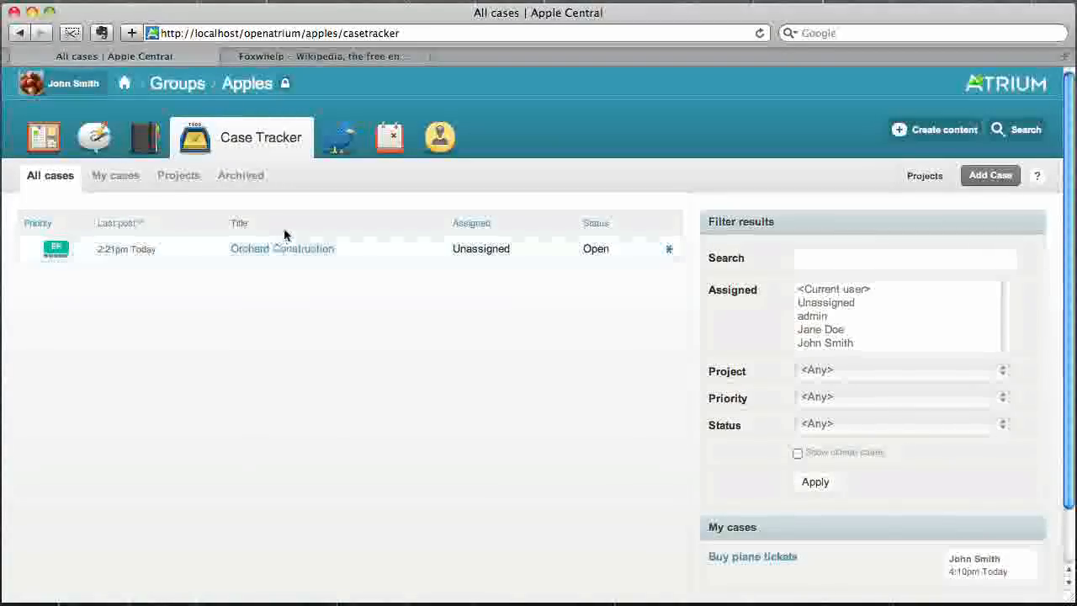
mouse_move(337, 136)
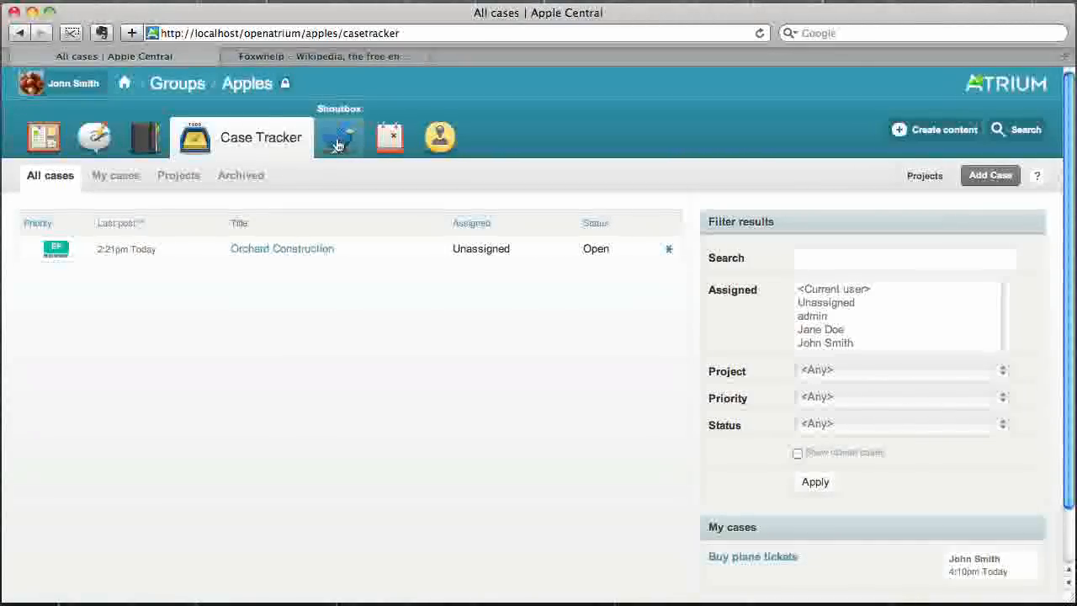
Bring up the group's Shoutbox from the toolbar
click(338, 134)
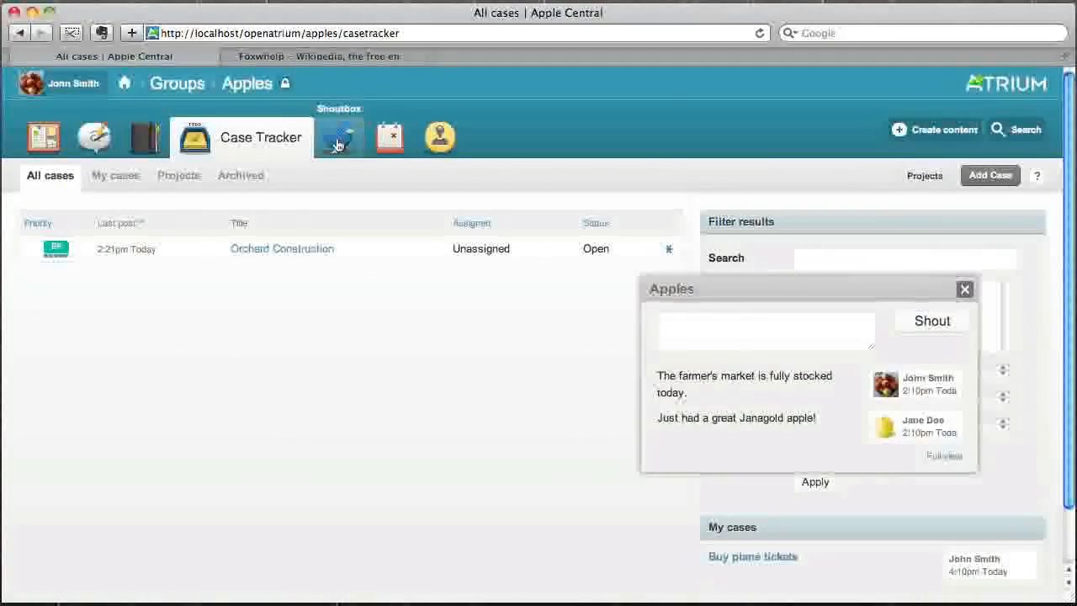
Write "Apples are tasty!" in the shoutbox and post it as a new shout
click(766, 330)
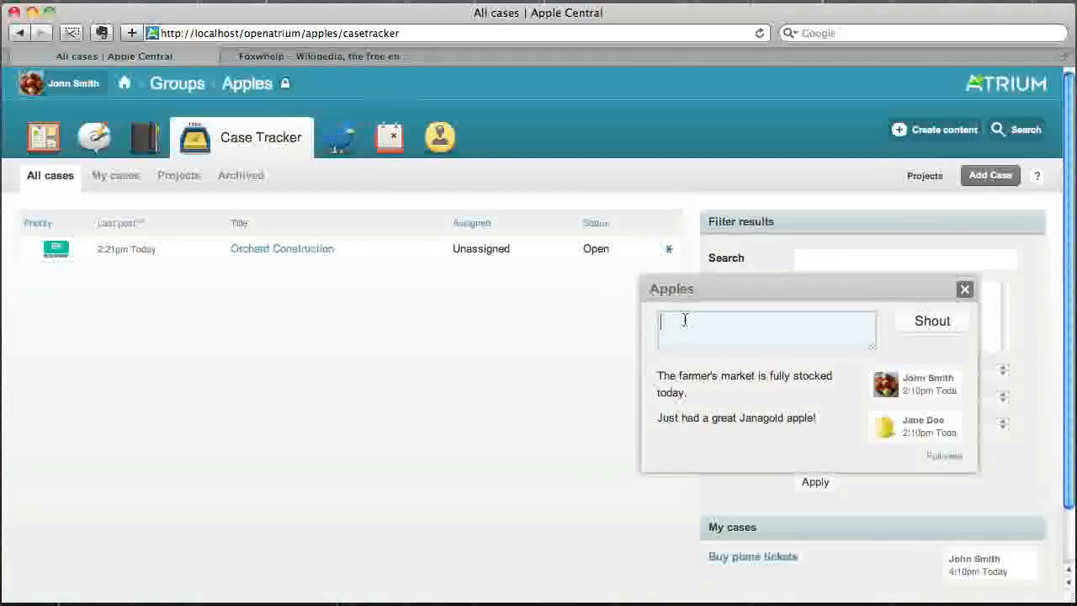
text(A)
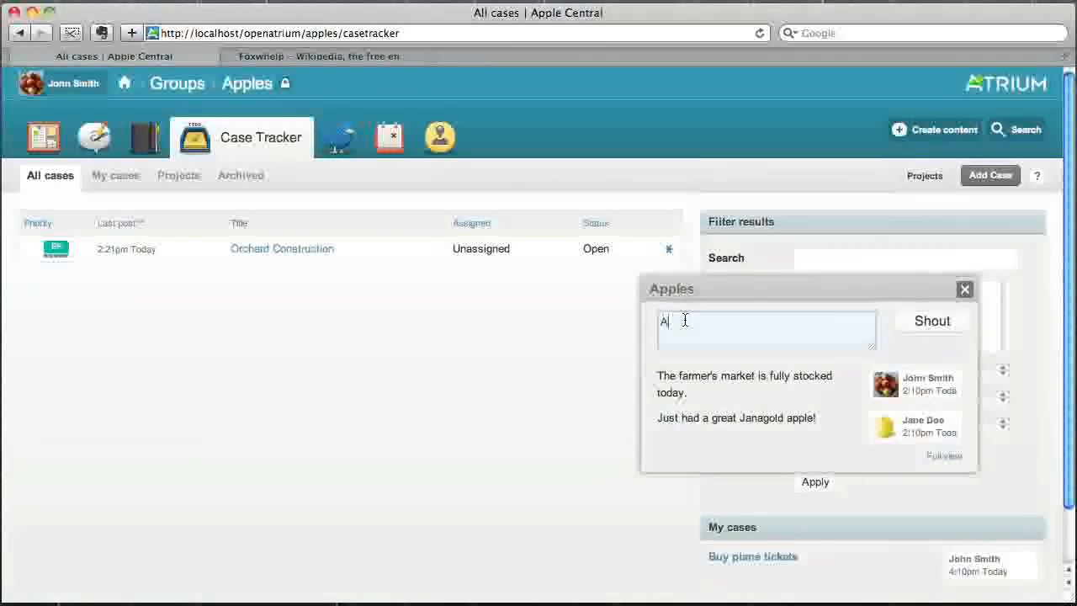
text(pples are ta)
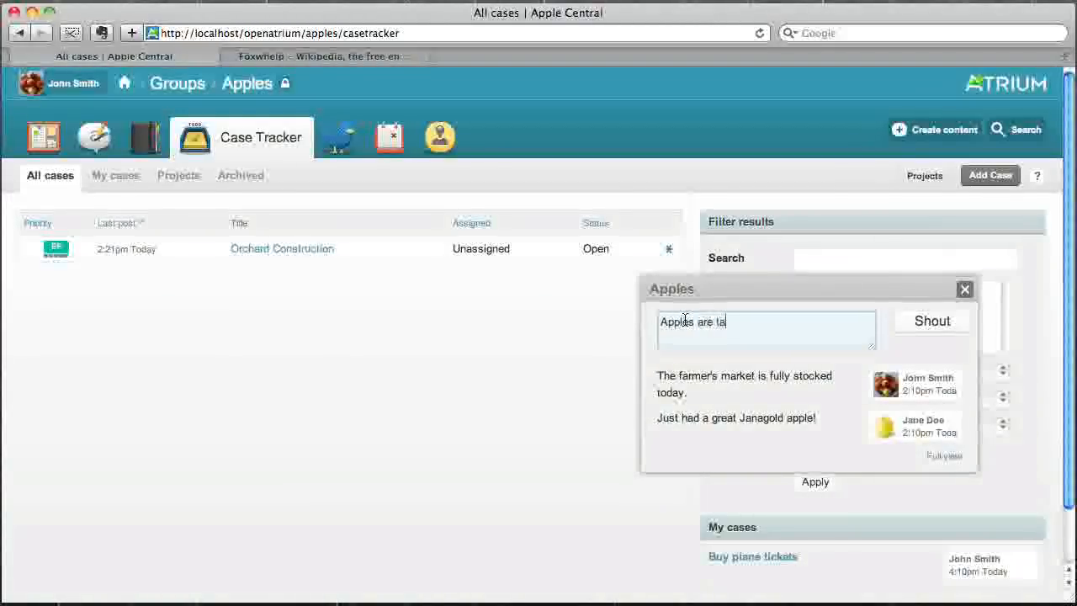
text(sty!)
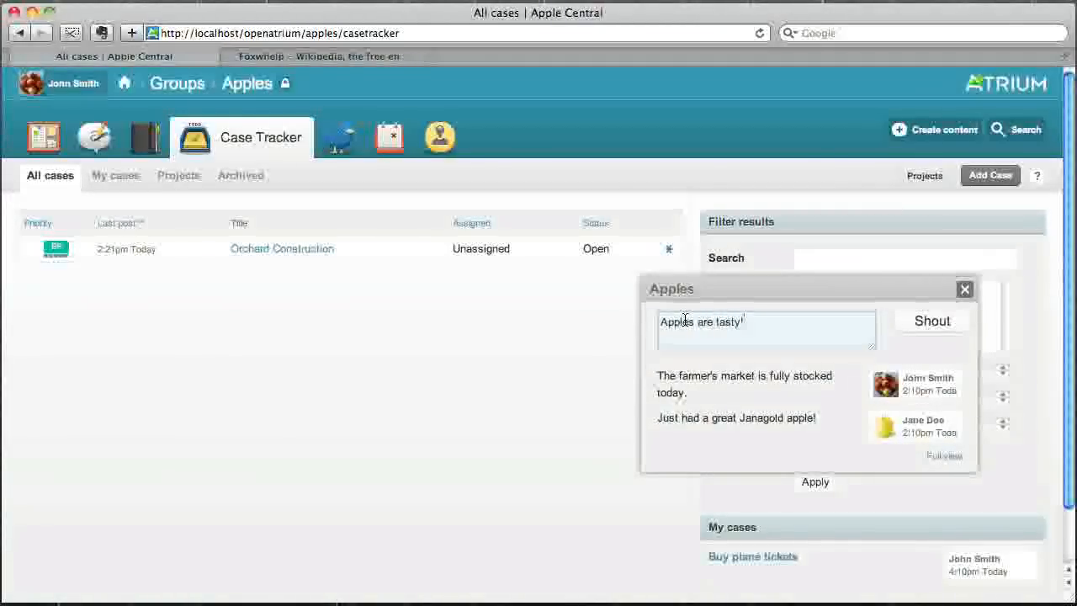
click(932, 322)
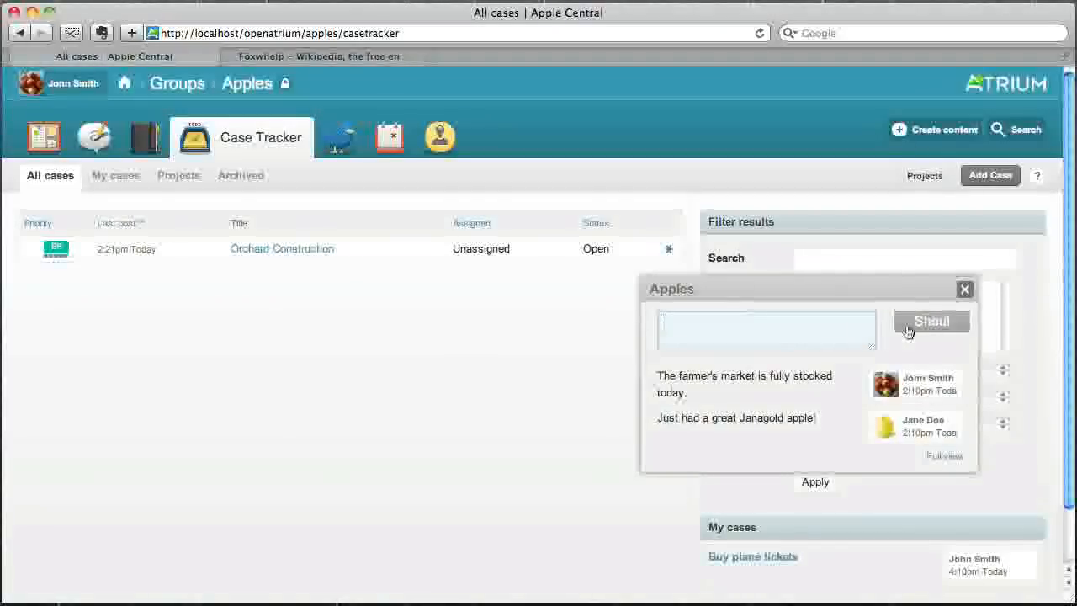
click(931, 321)
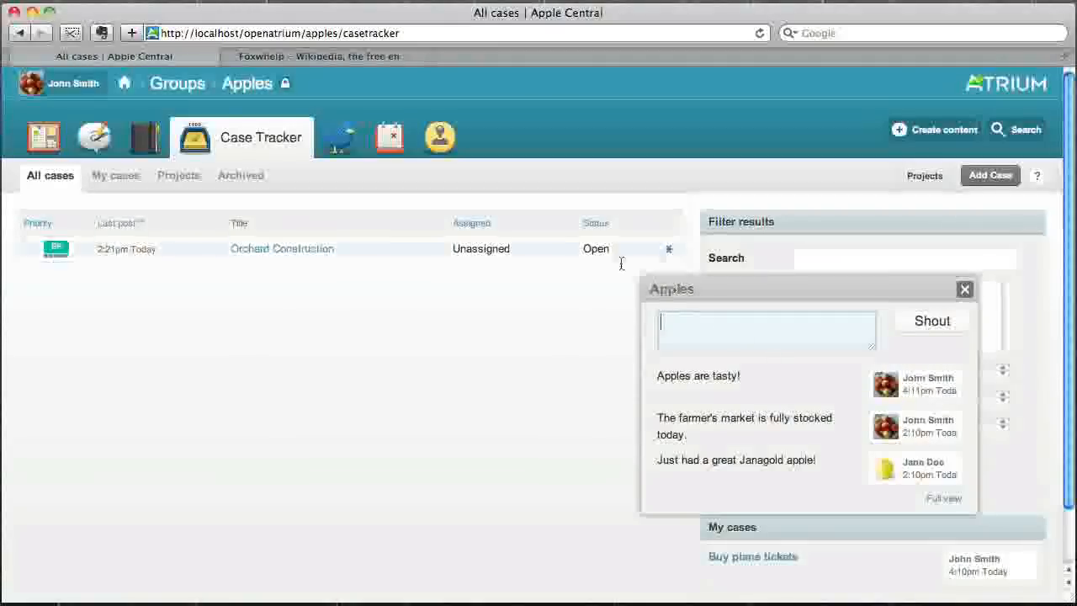
mouse_move(390, 136)
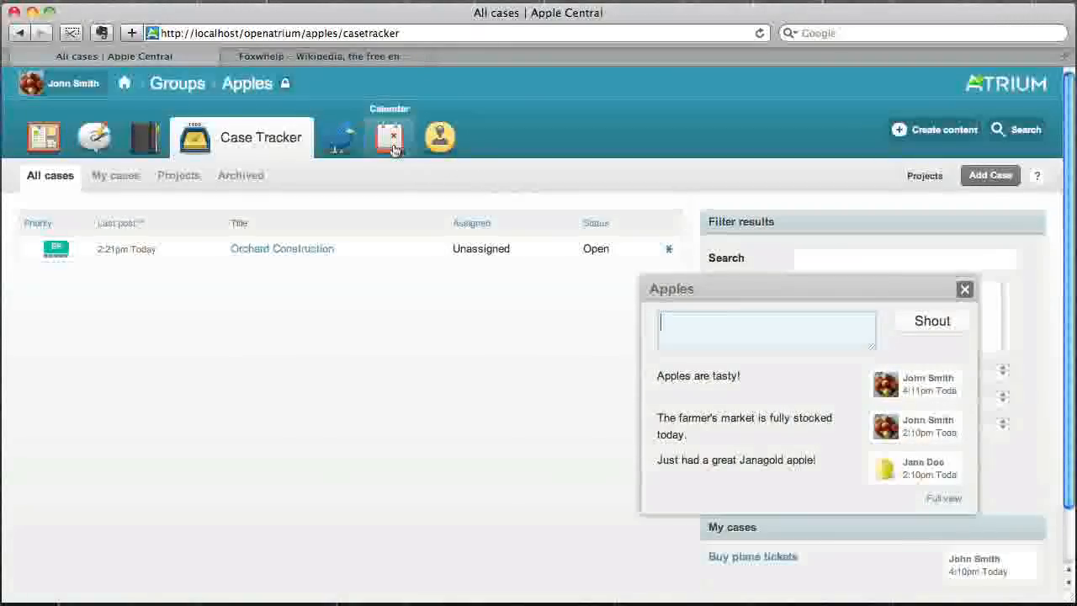
Go to the group Calendar and start a new event with Add Event
click(391, 135)
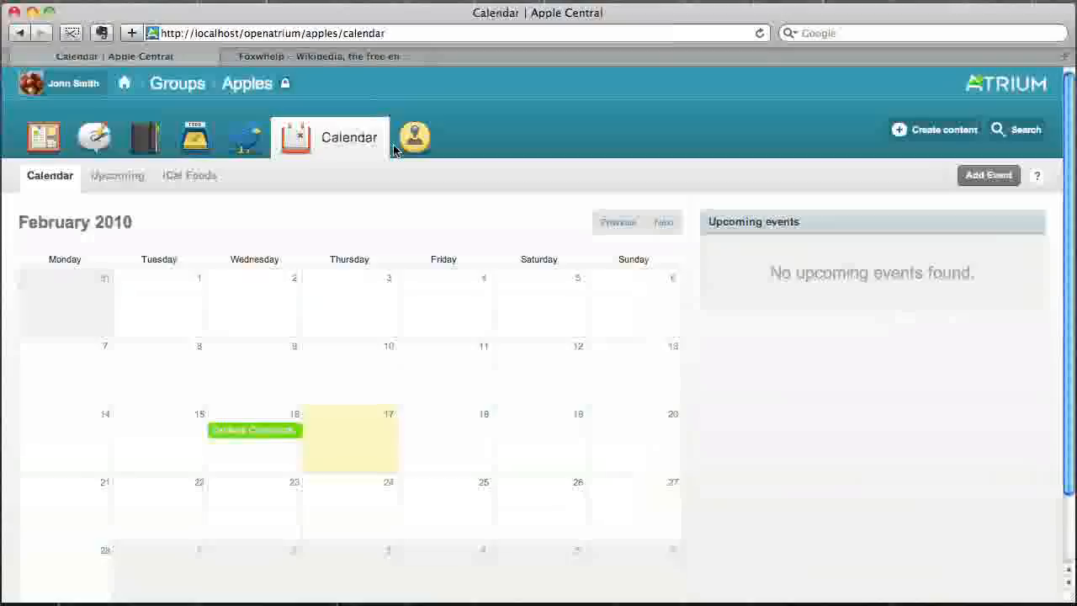
mouse_move(254, 430)
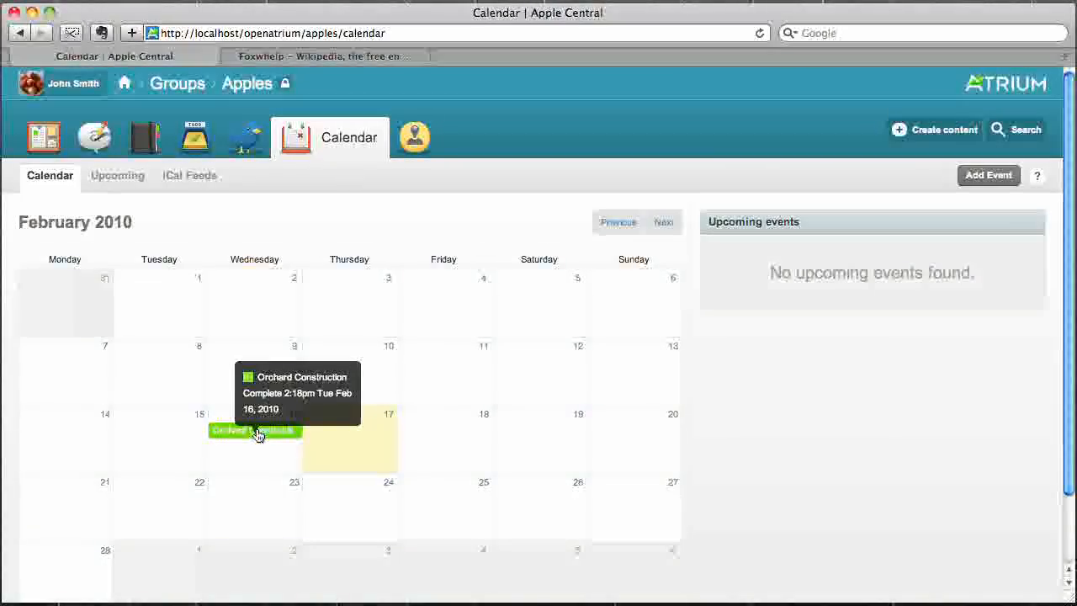
mouse_move(367, 430)
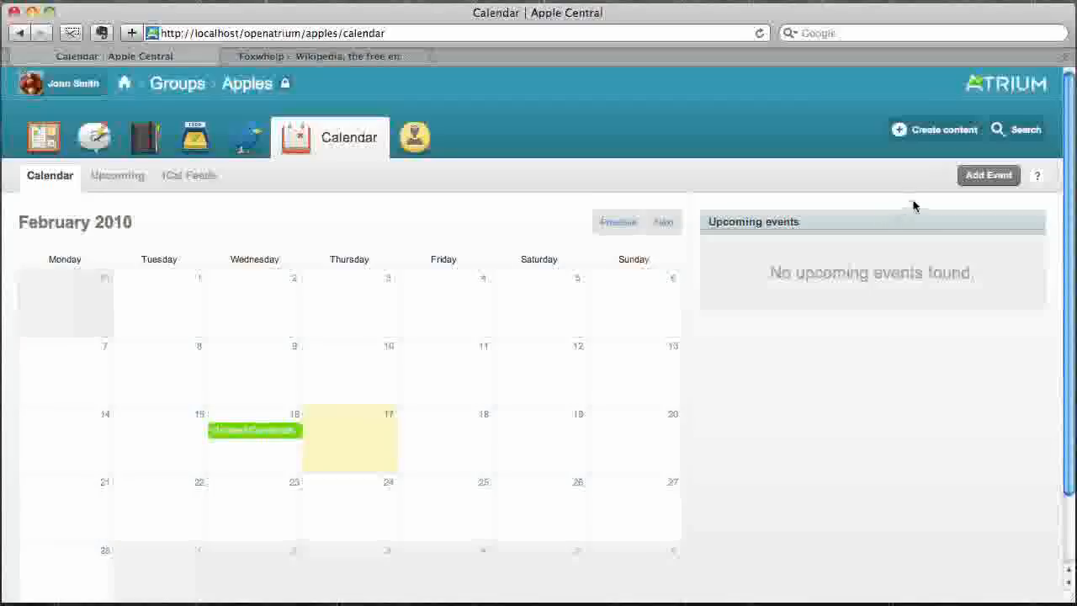
click(989, 175)
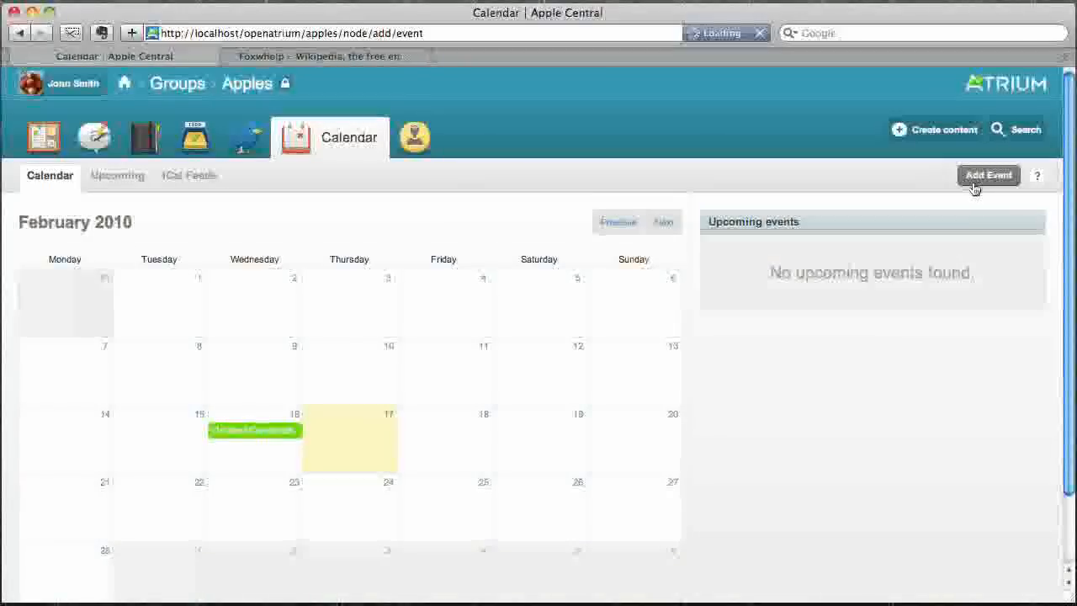
Title the event Apple Expo and set its start to 02/23/2010 09:00AM
click(990, 175)
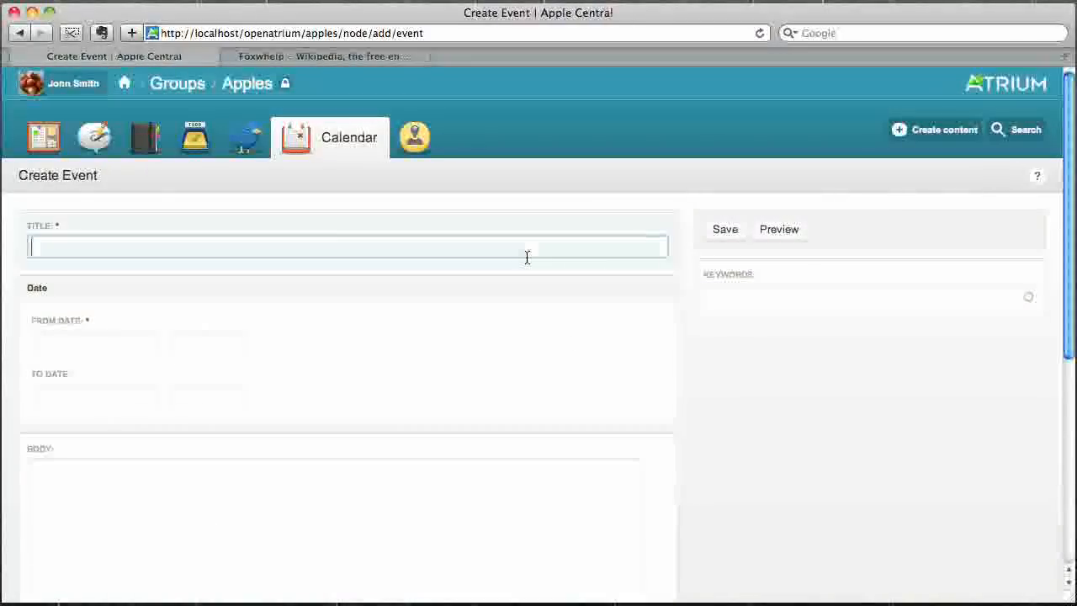
text(Apple Ex)
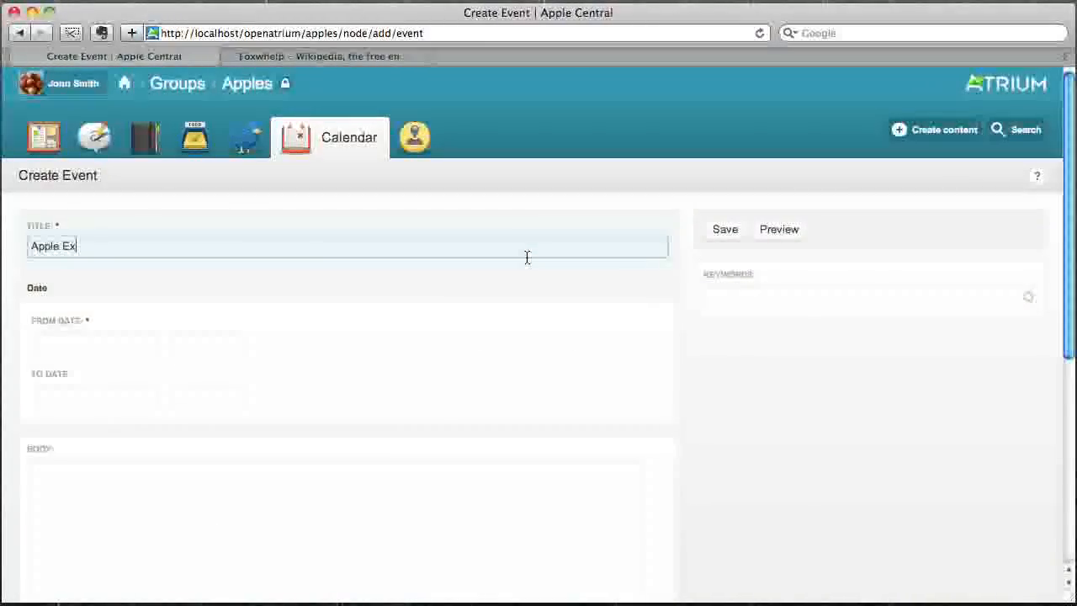
click(96, 347)
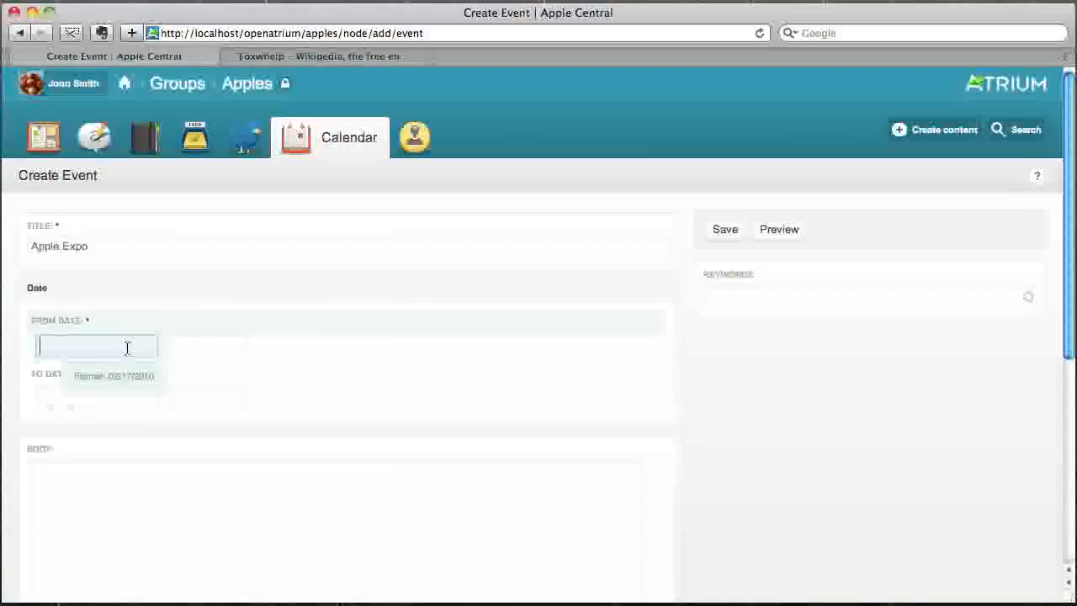
click(96, 347)
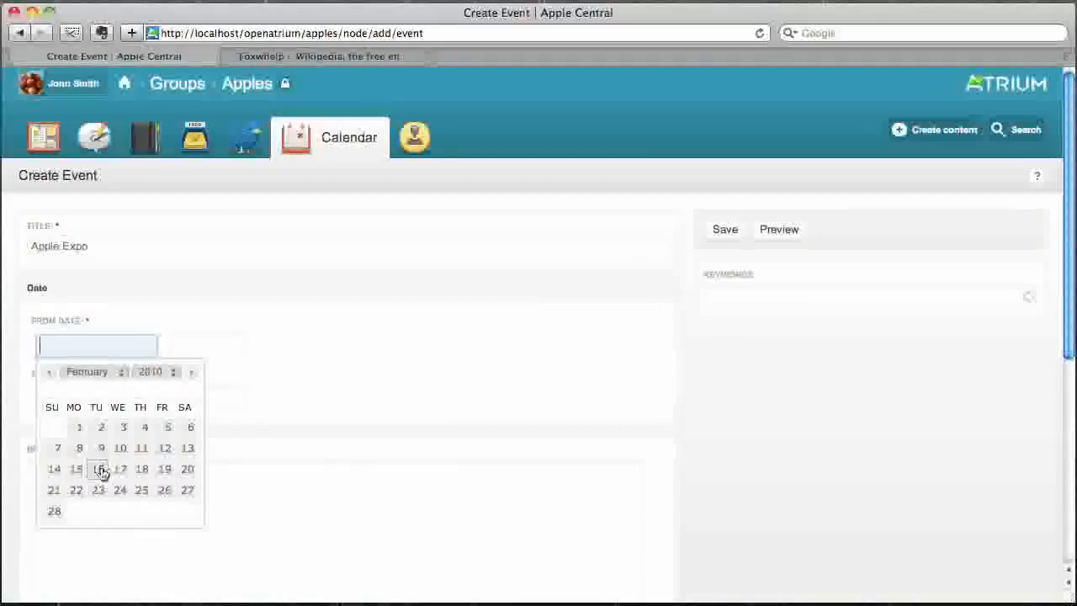
click(97, 490)
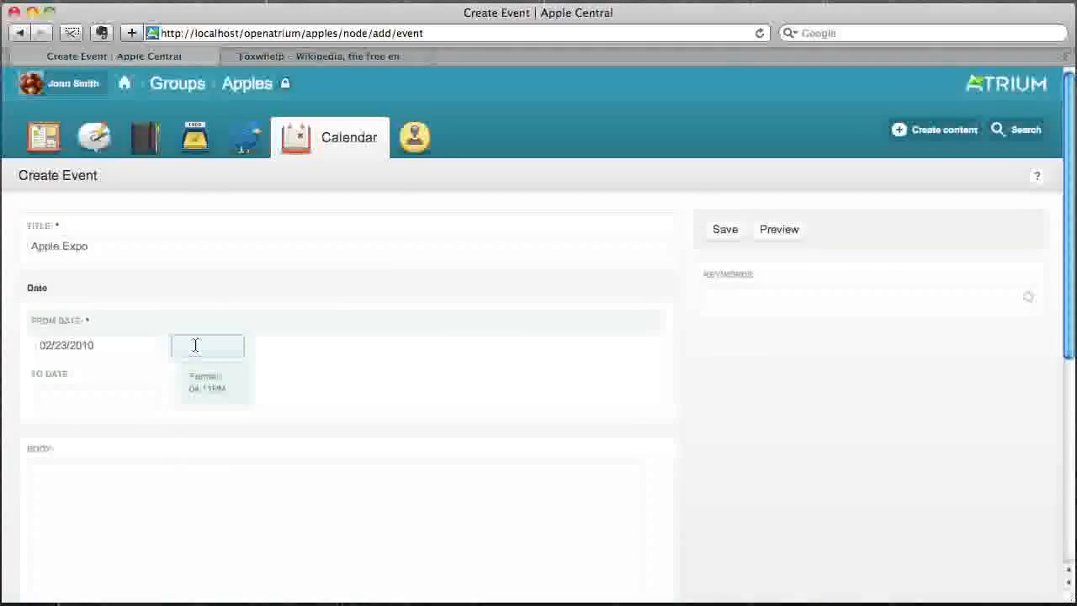
text(09:30PM)
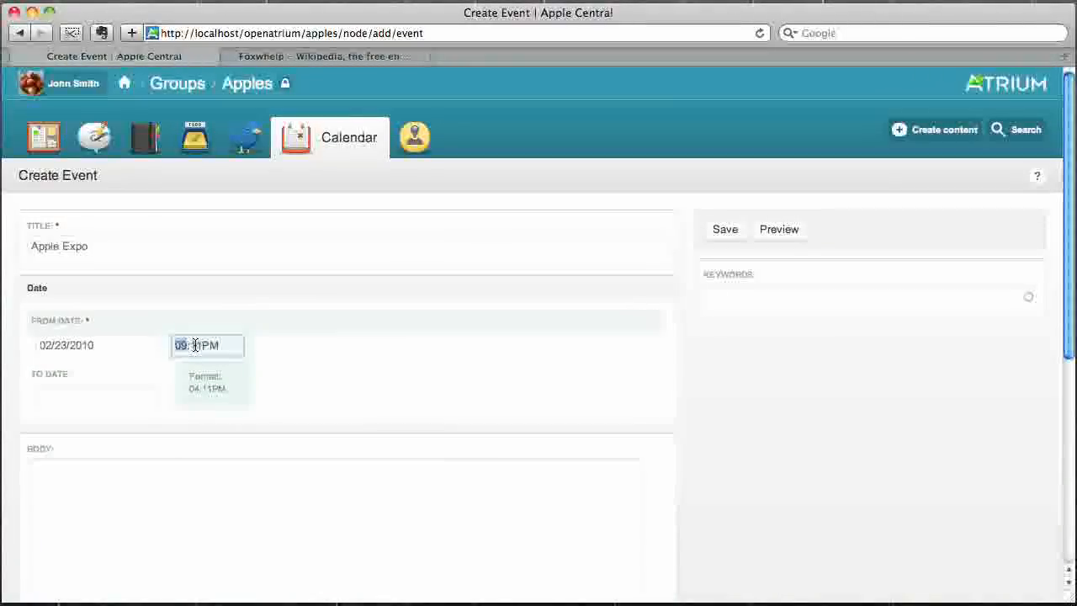
text(11)
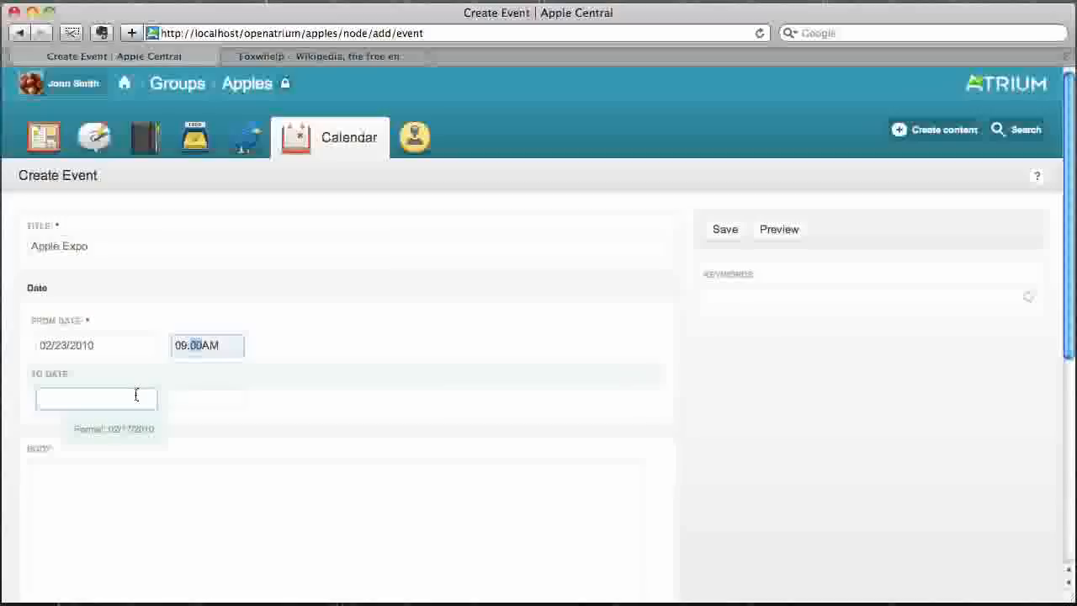
Set the event end to 02/26/2010 10:00PM
click(94, 398)
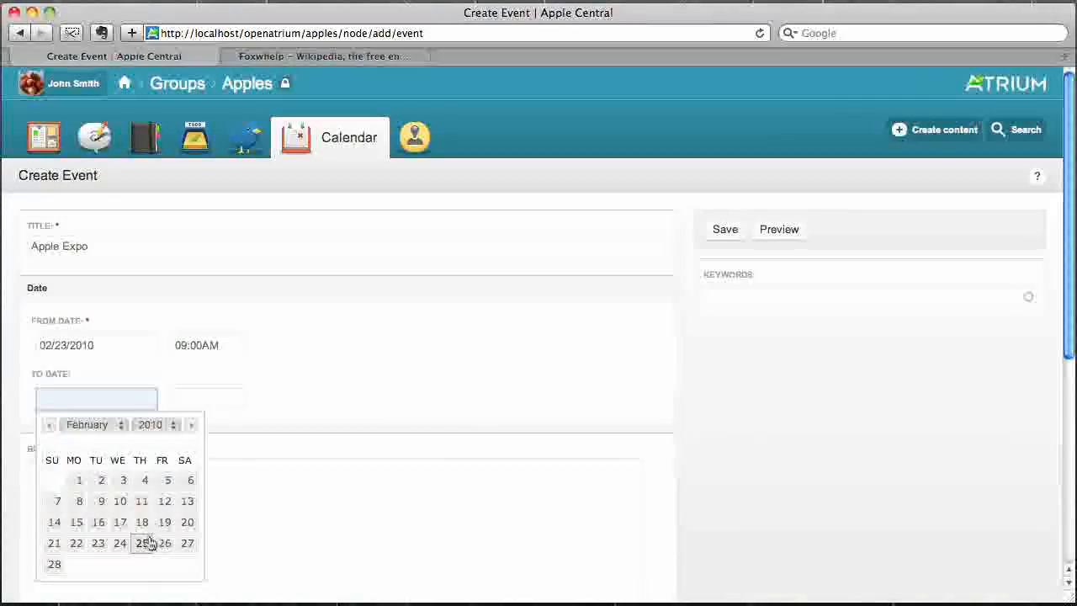
click(165, 542)
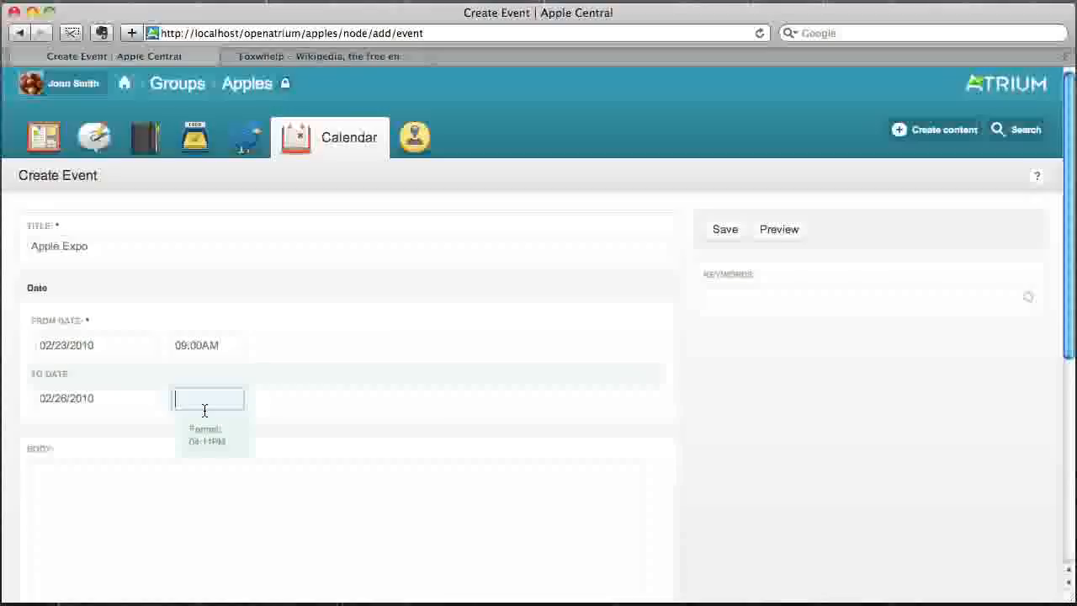
text(01:11PM)
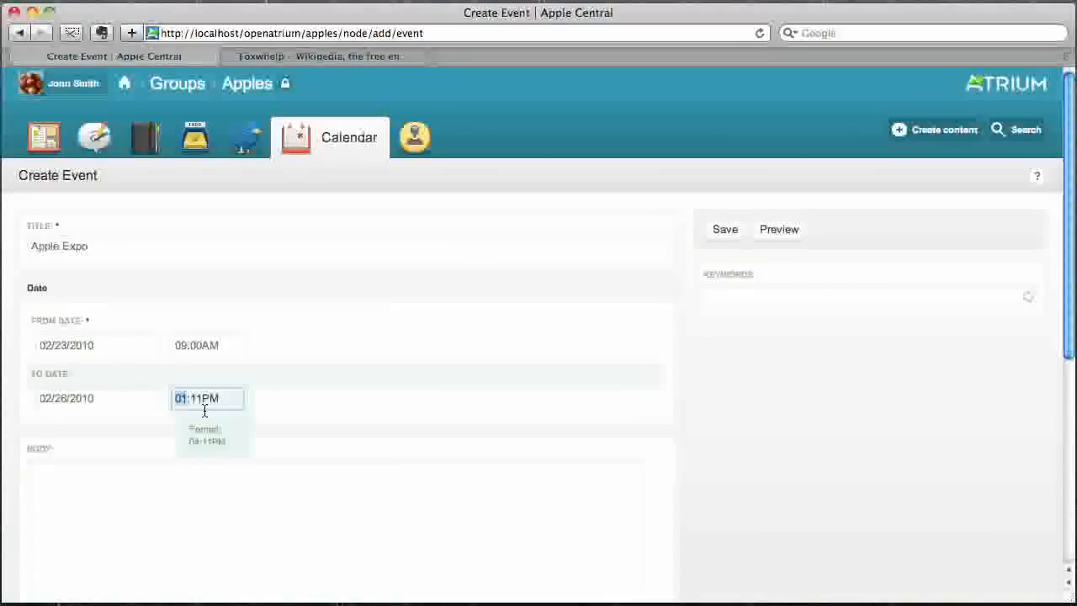
text(10:00PM)
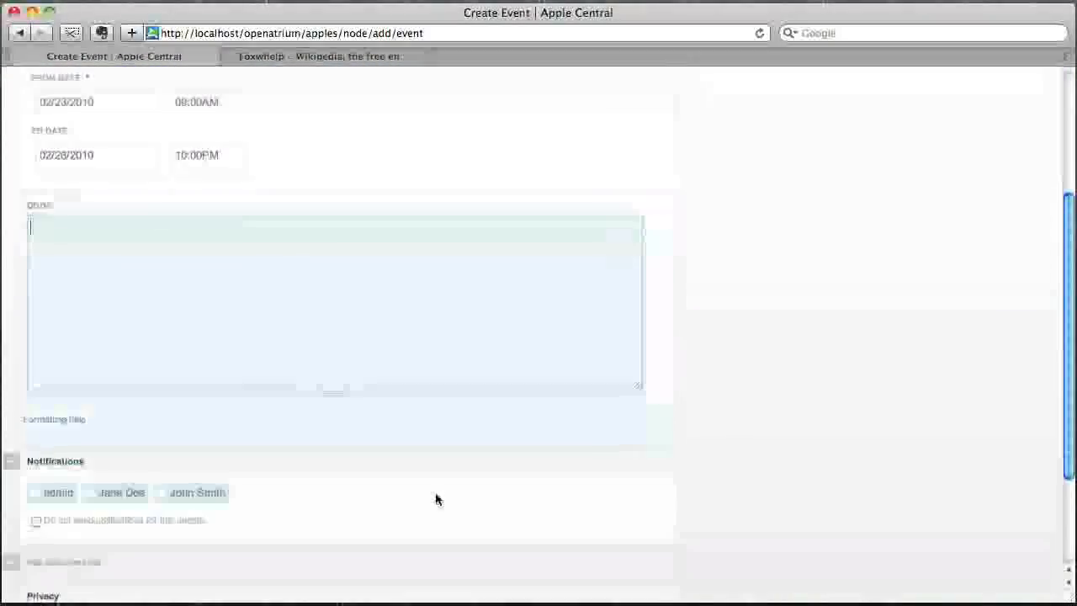
Save the Apple Expo event so it shows on the Feb 23–26, 2010 calendar
scroll(down, 3)
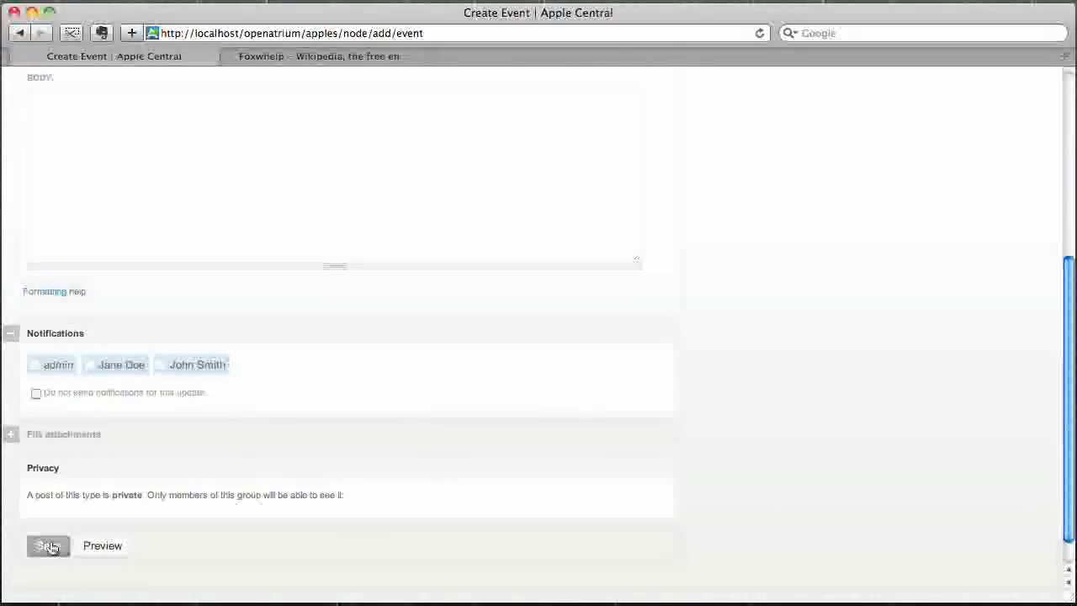
click(48, 546)
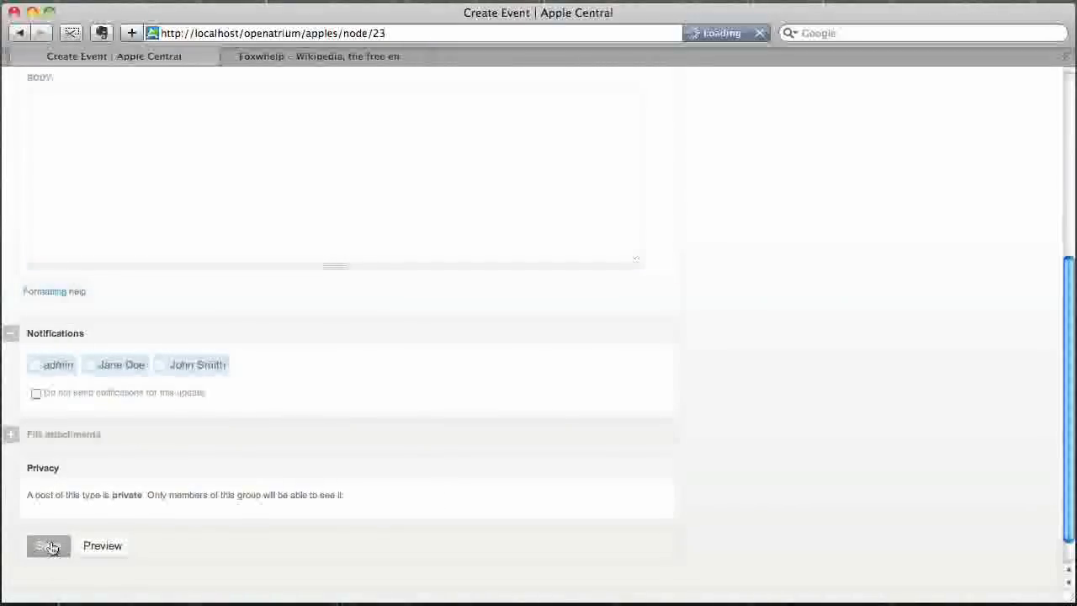
click(47, 545)
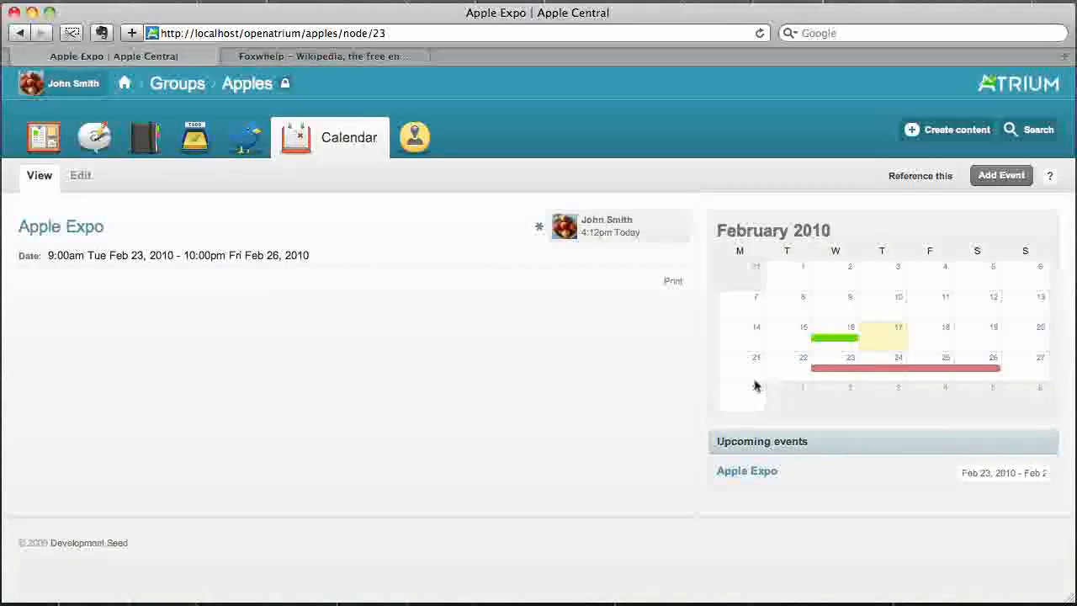
mouse_move(633, 372)
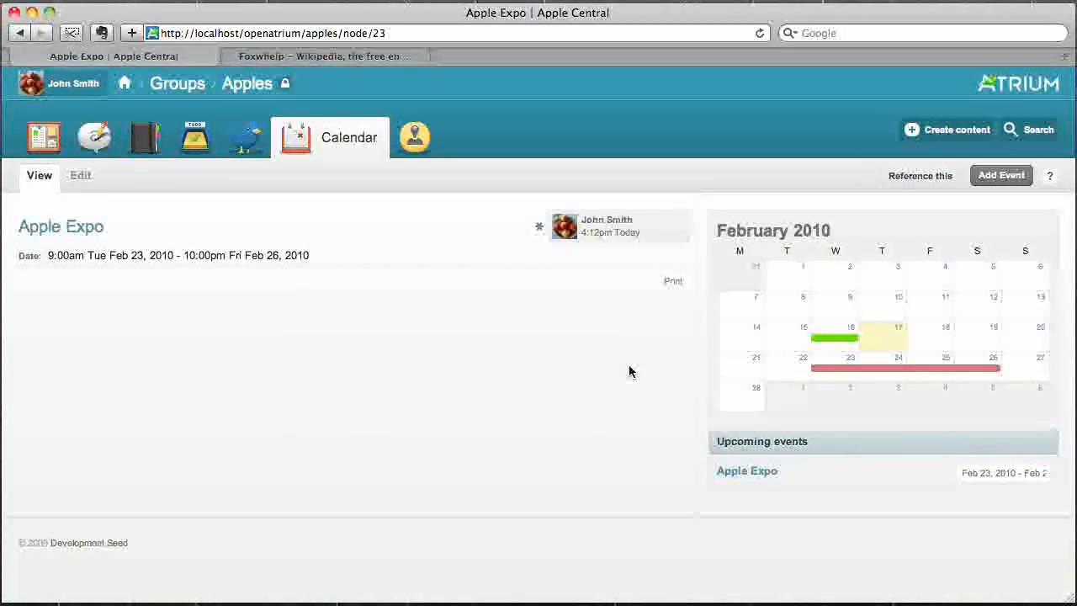